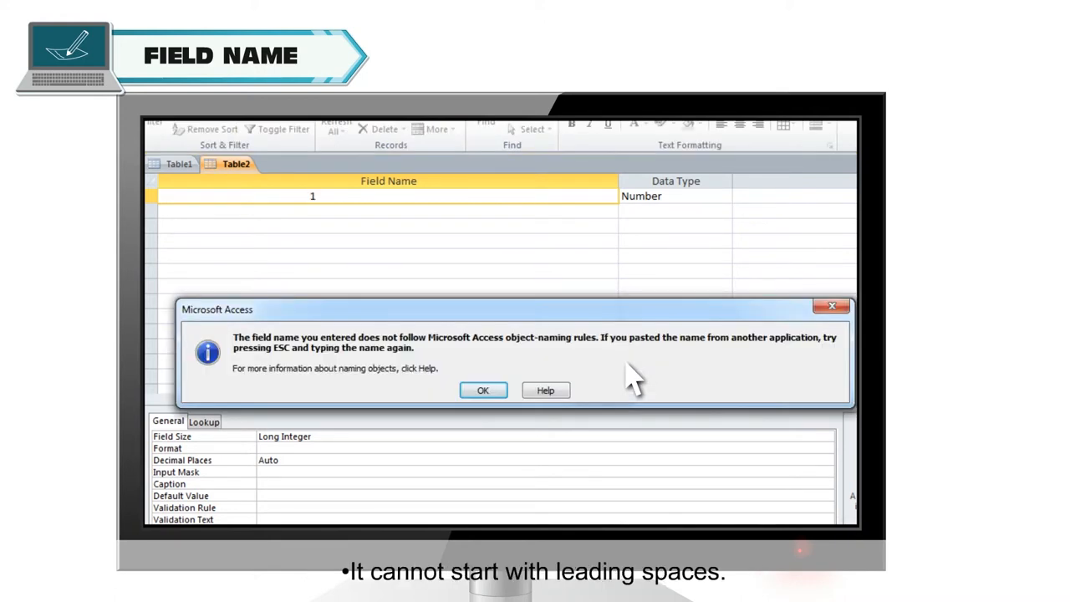
Name Table2's first field 'Name' and dismiss the object-naming rules warning.
text(Name)
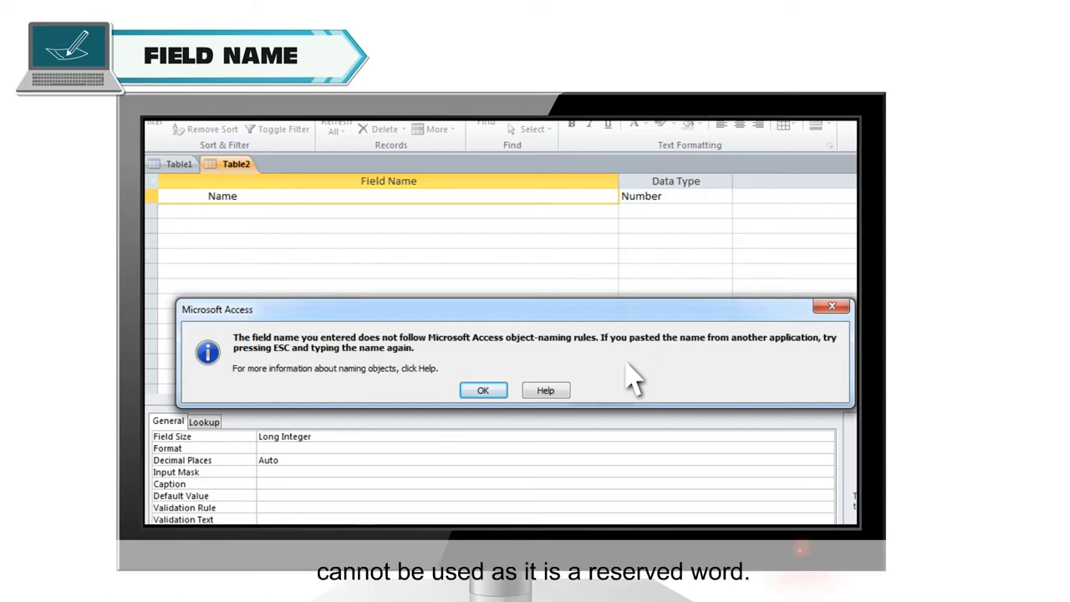
click(483, 389)
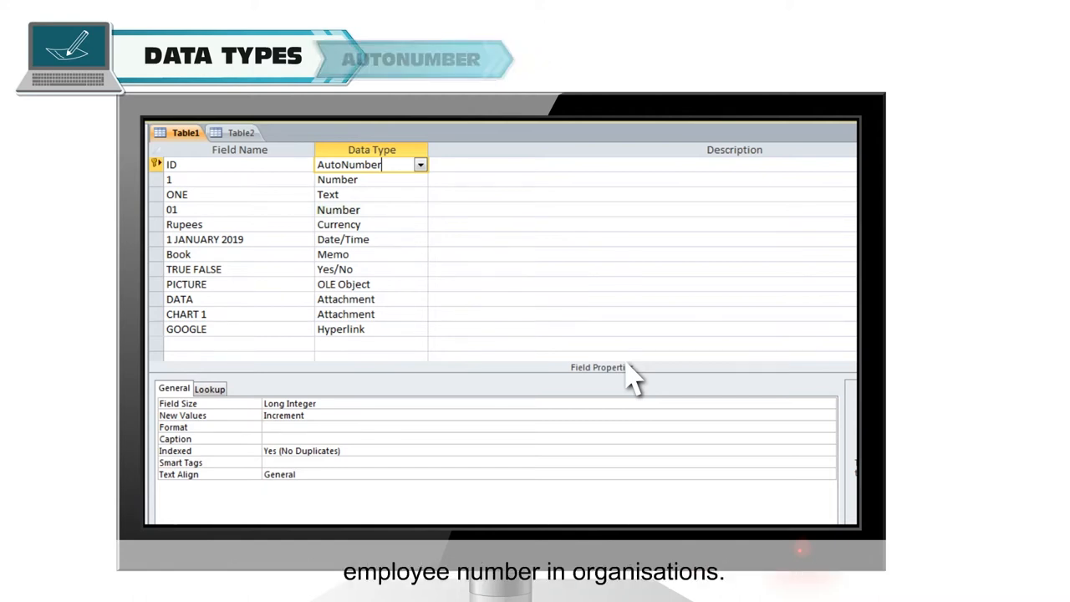
Review the Data Type cells of Table1's ID and ONE fields in design view.
click(359, 194)
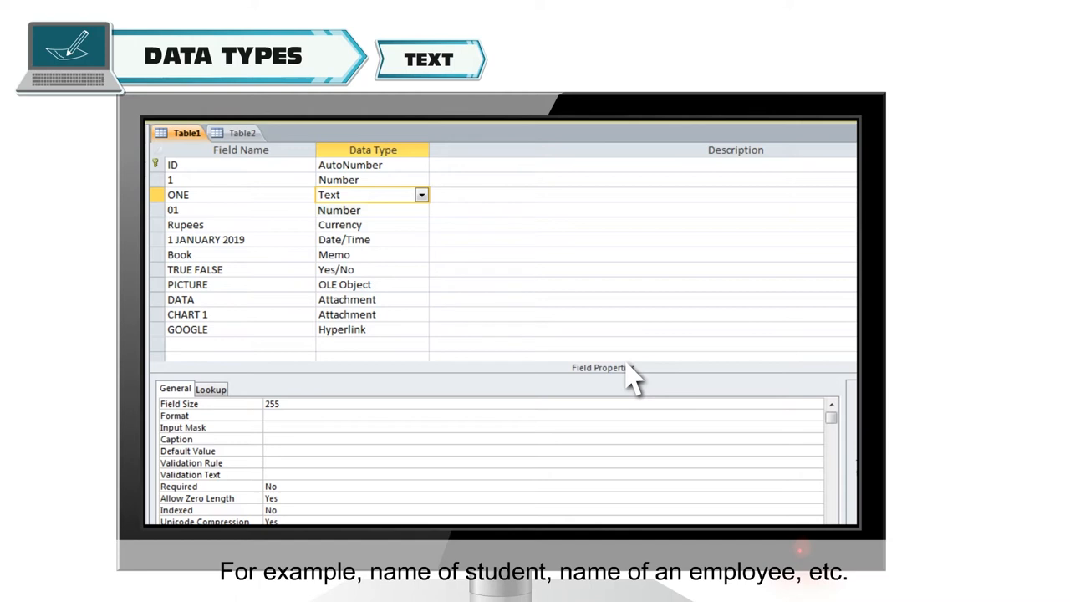
Keep Table1's DATA field as Text after reviewing the data-type list.
click(360, 180)
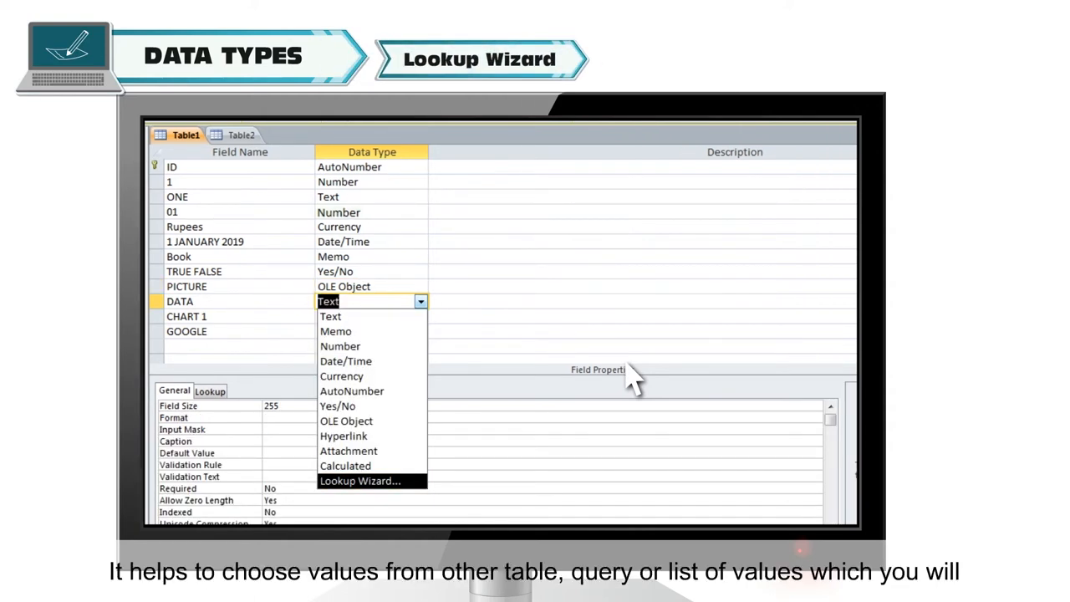
click(362, 481)
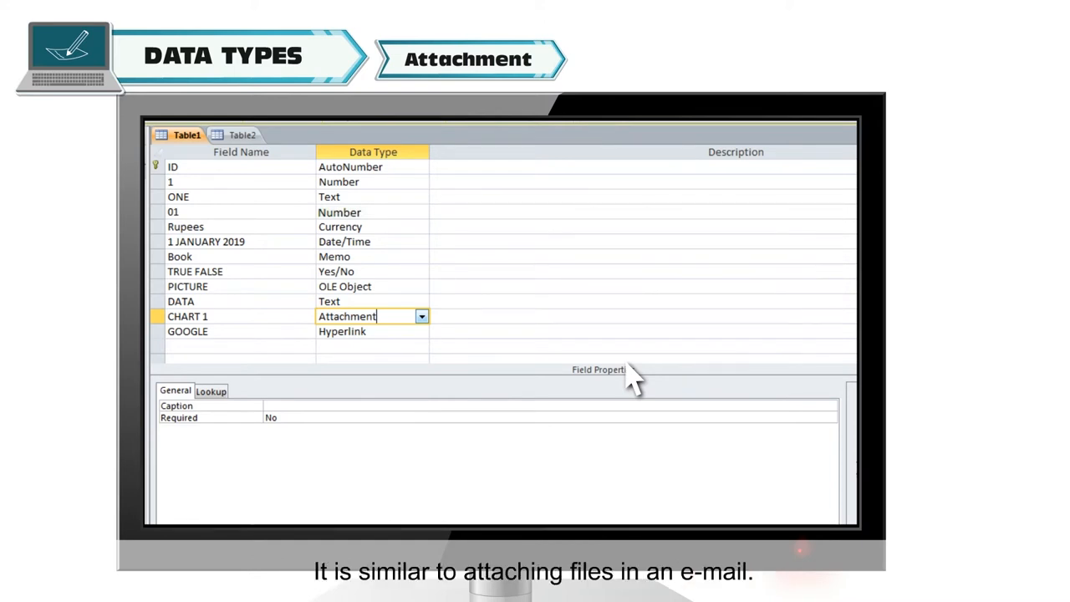
click(360, 330)
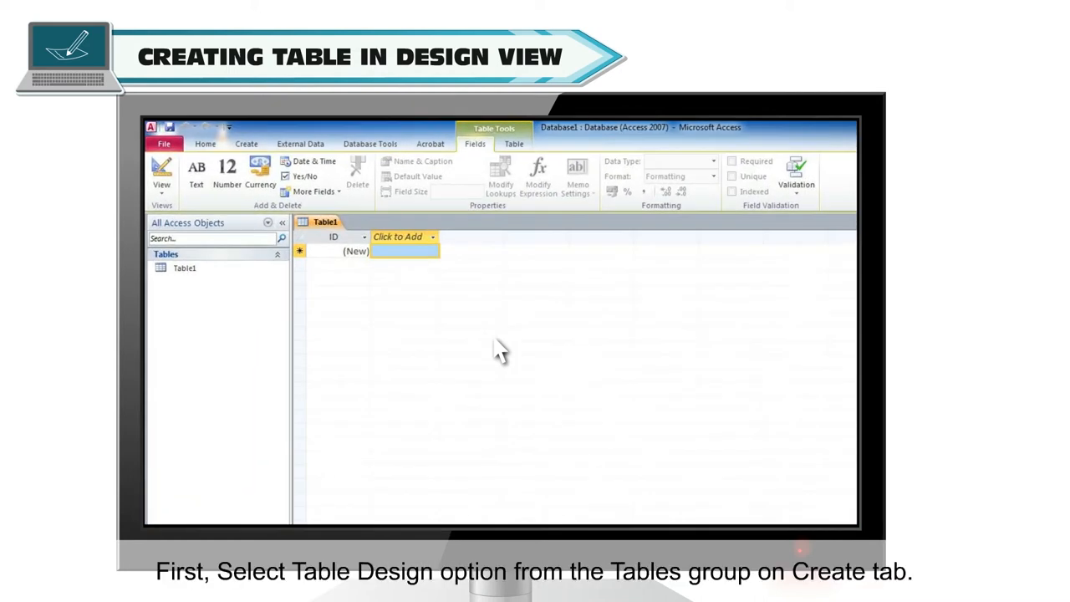
Start a new empty table in design view from the Create ribbon.
click(247, 143)
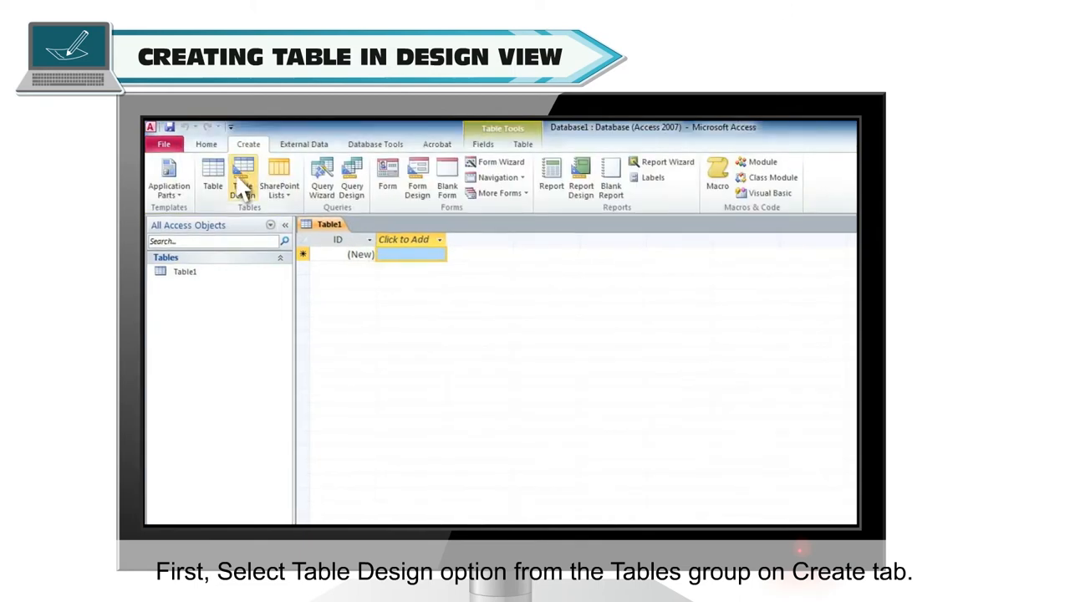
click(242, 177)
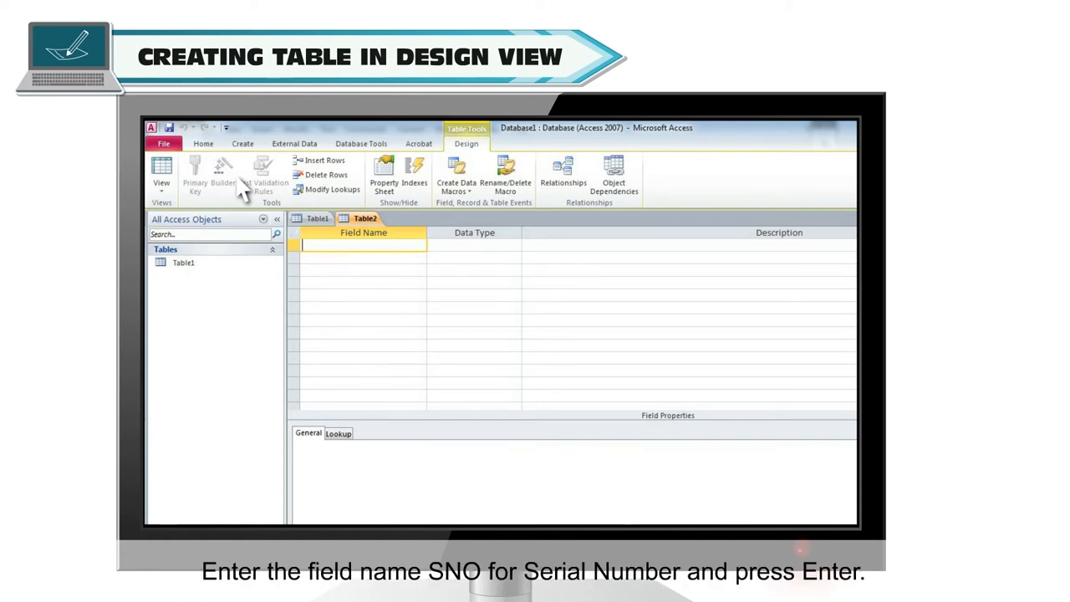
Add field SNO with the Number data type and mark it as the primary key.
text(SNO)
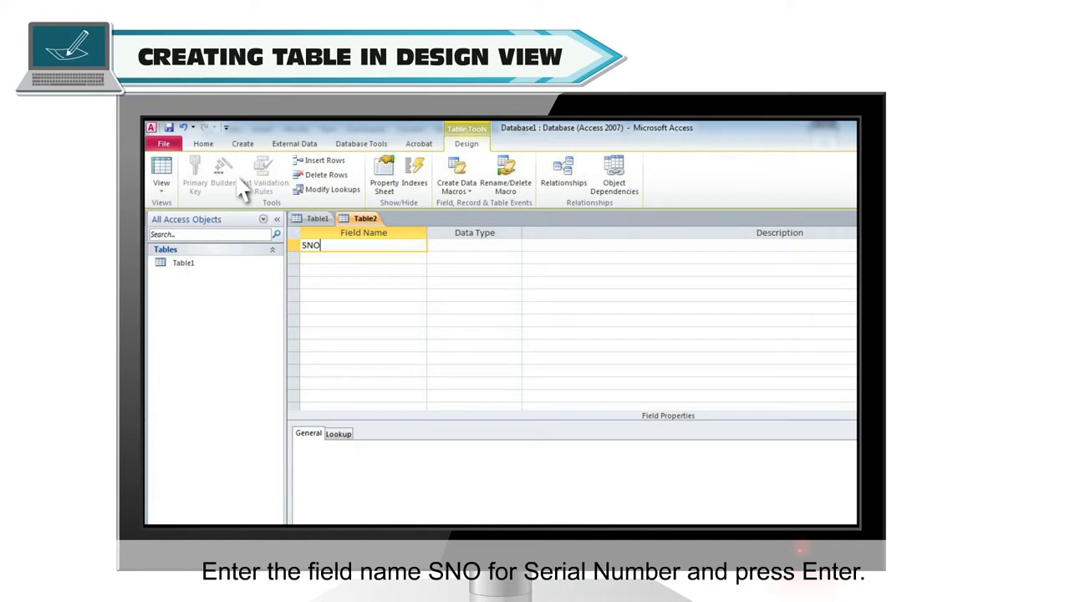
key(Enter)
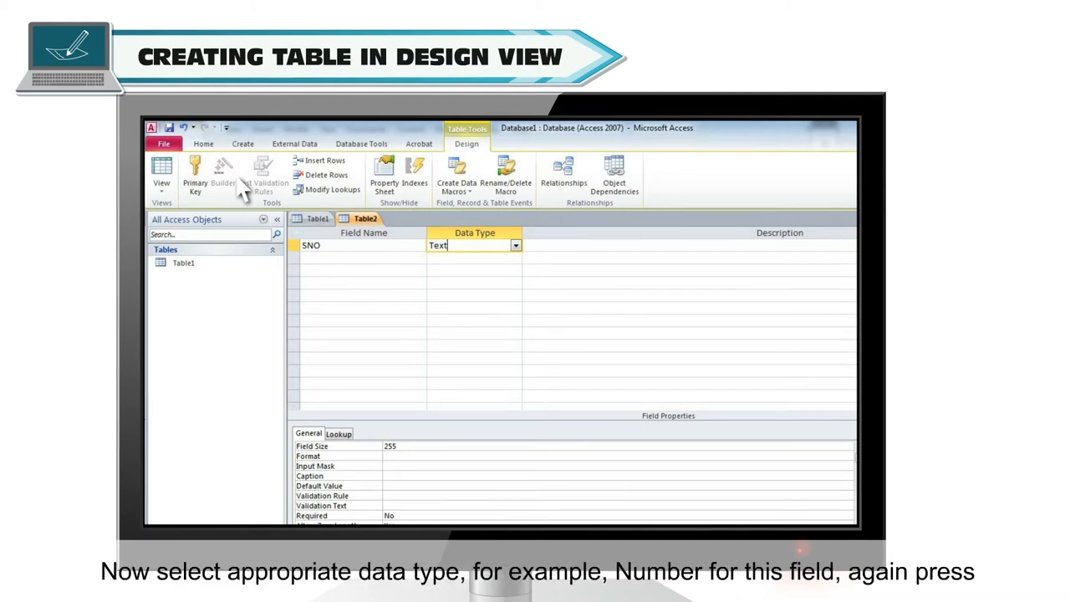
click(515, 244)
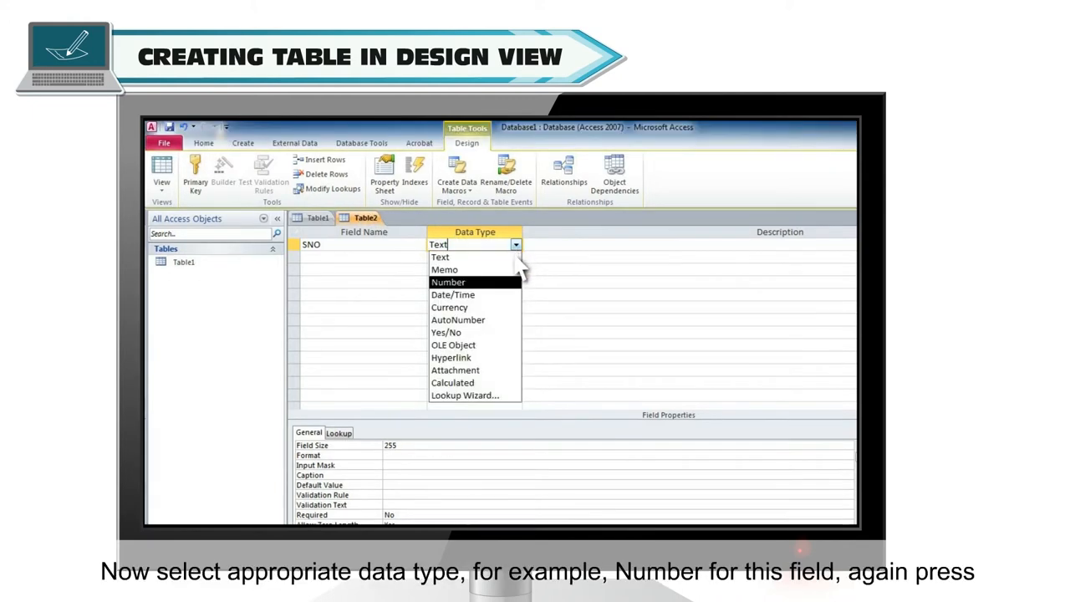
mouse_move(515, 288)
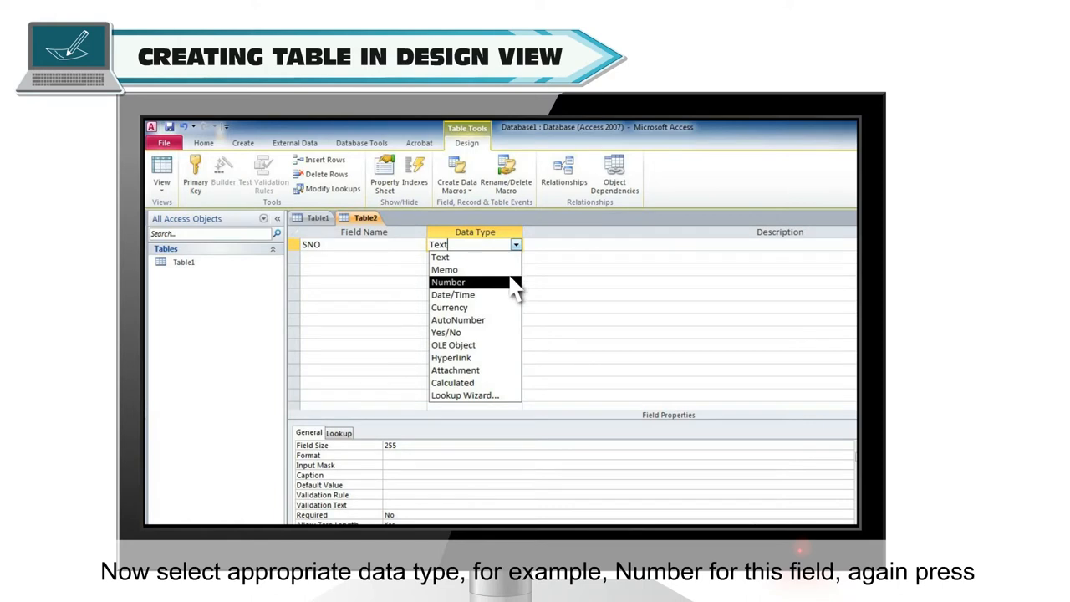
click(448, 281)
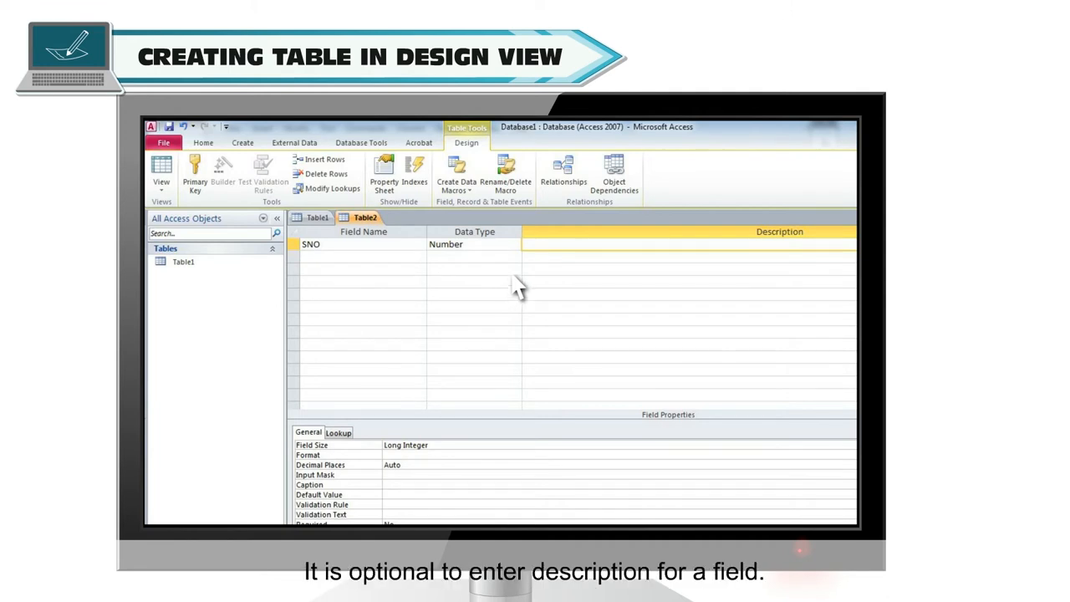
mouse_move(242, 197)
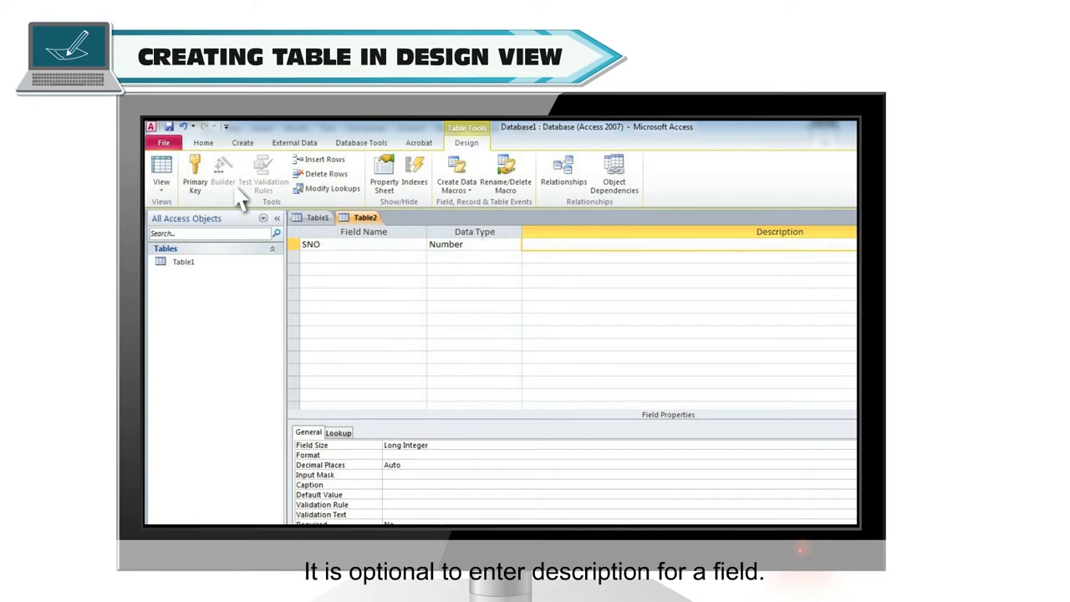
click(194, 170)
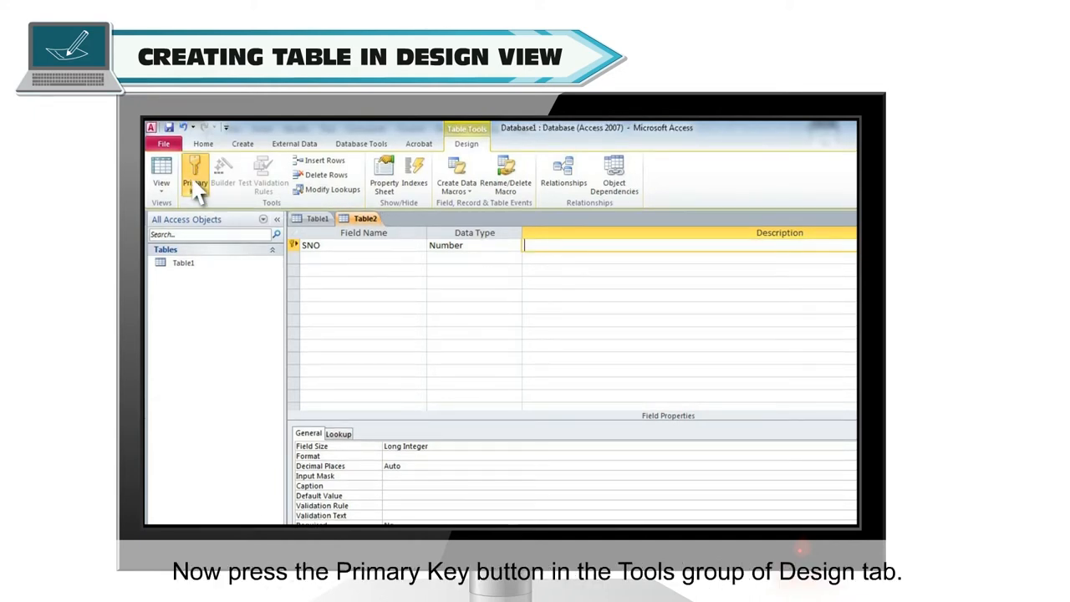
click(194, 170)
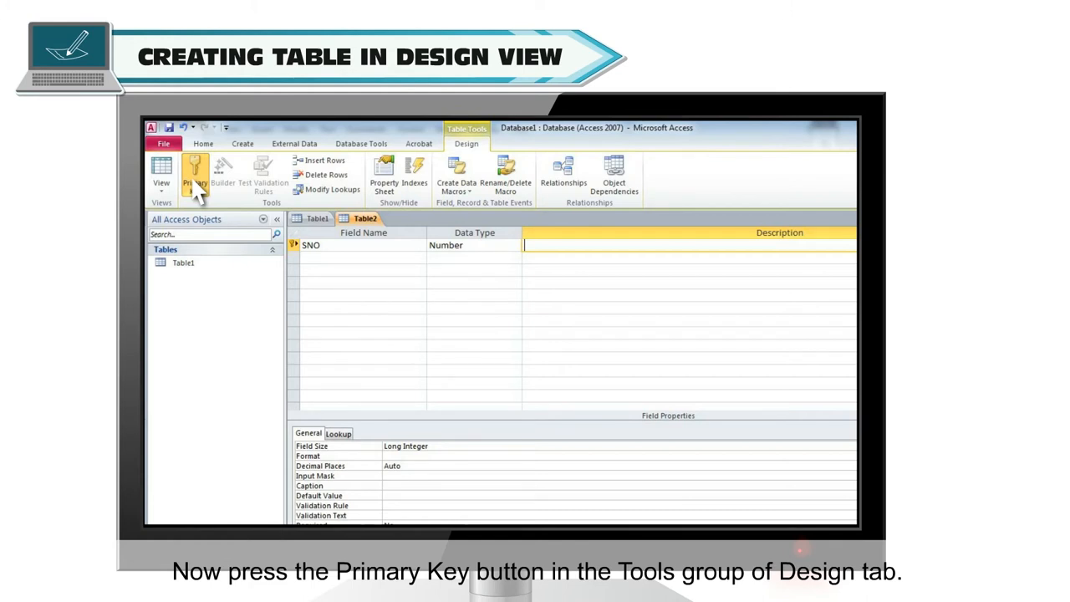
click(194, 175)
text(WILL IDENTIFIY EACH ITEM OF THE STORE)
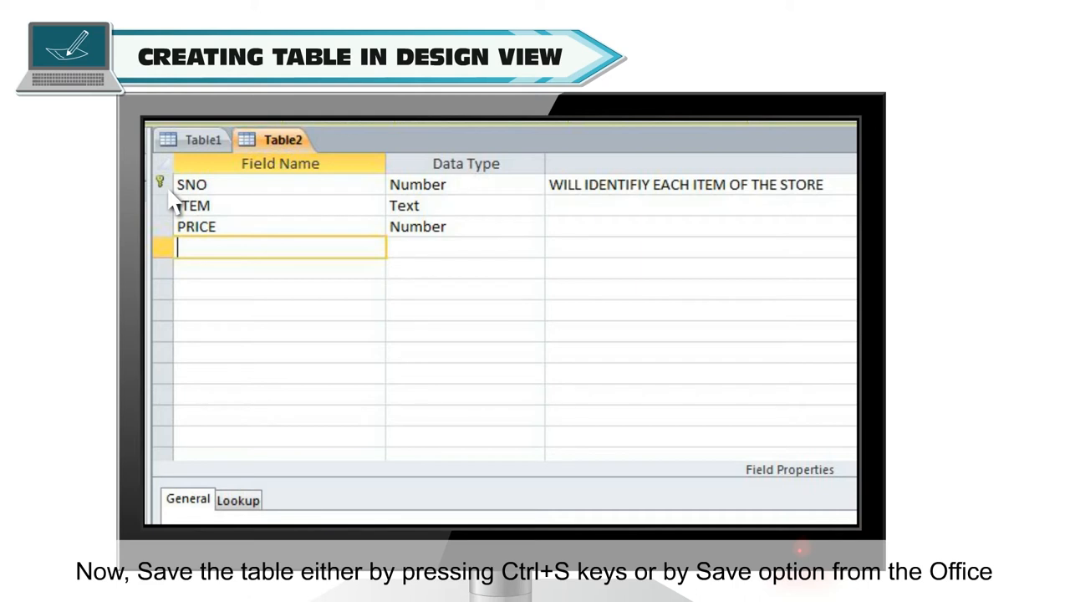
Save the table with Ctrl+S, keeping the default name Table2.
key(ctrl+s)
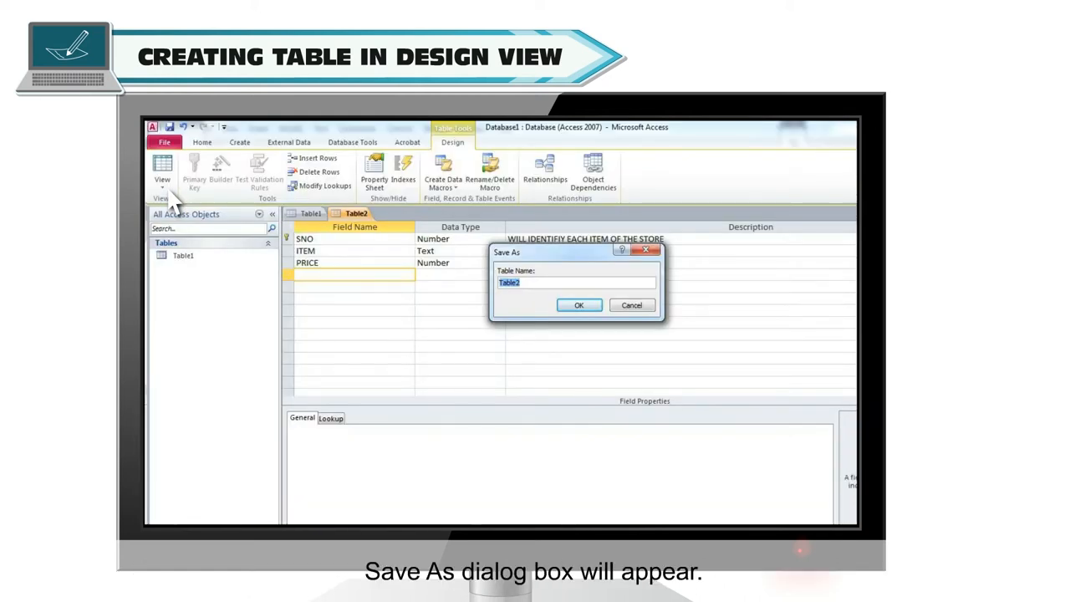
mouse_move(257, 192)
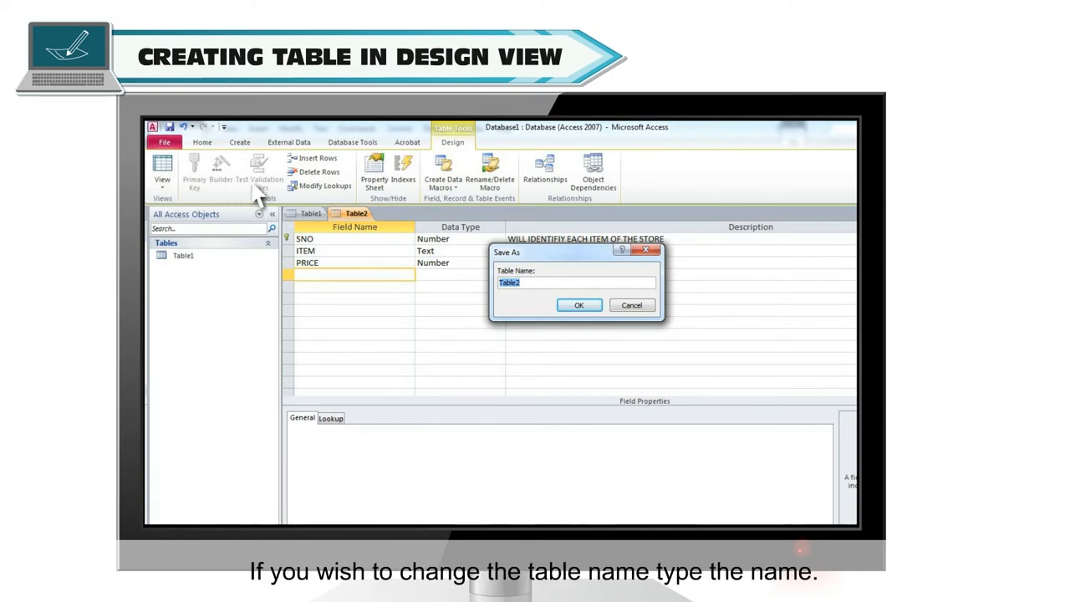
mouse_move(617, 292)
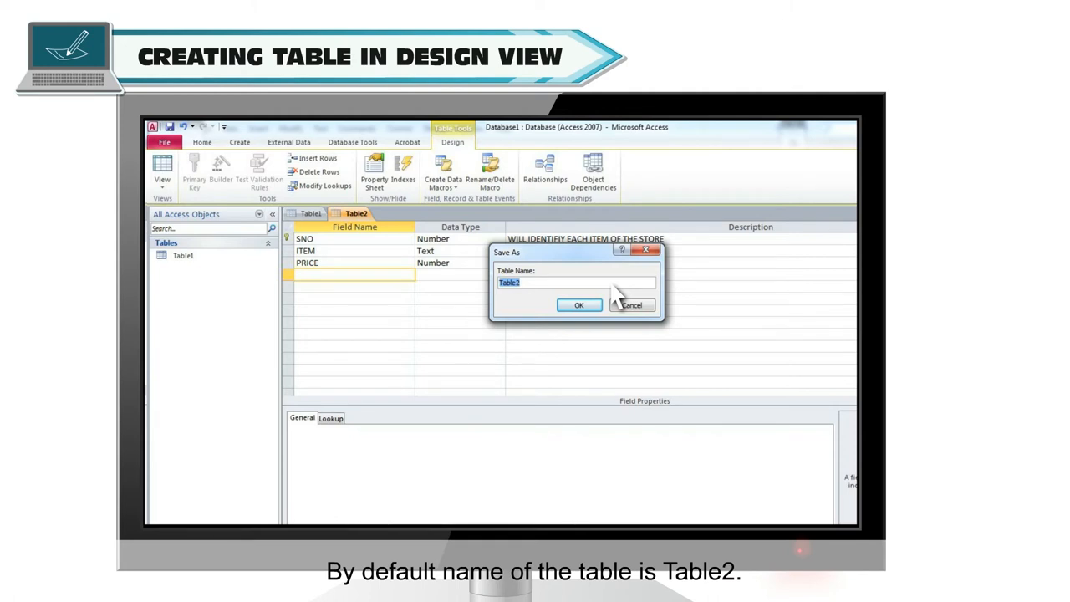
click(578, 304)
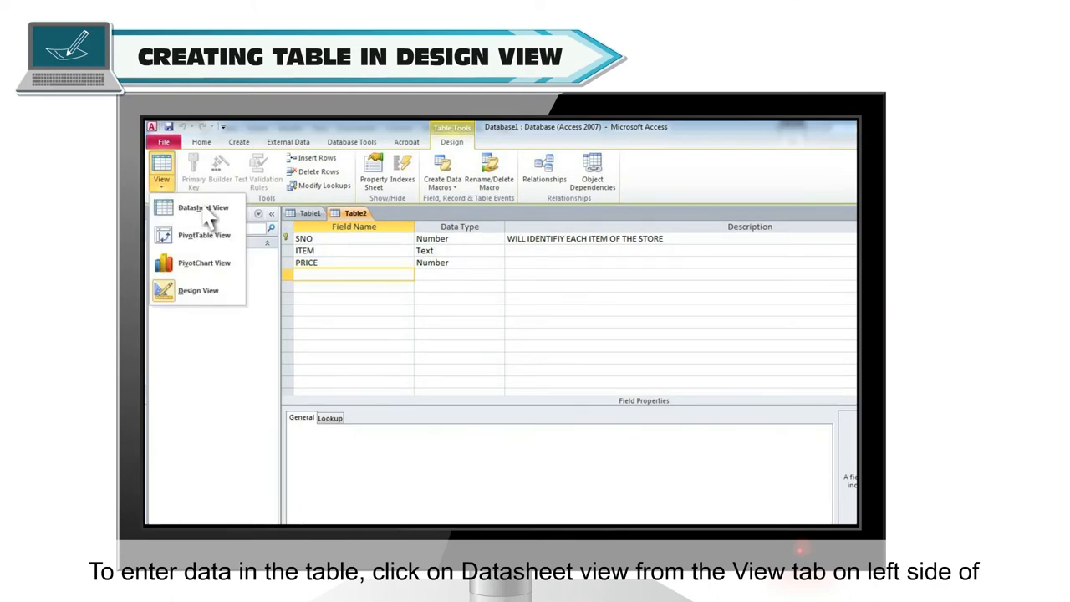
Switch Table2 to Datasheet View for entering records.
click(196, 207)
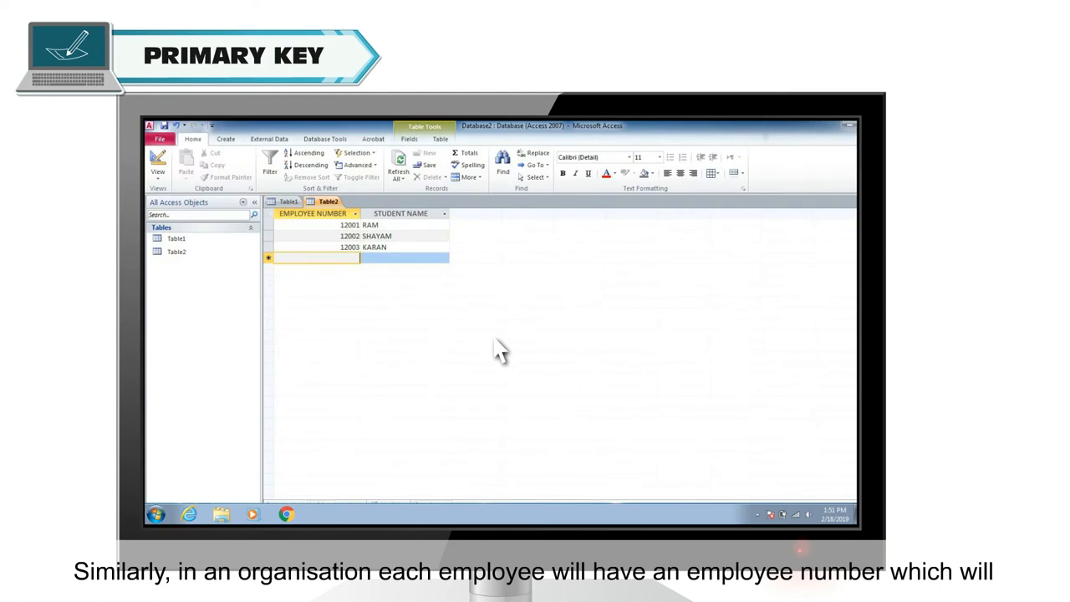
Show the employee table datasheet with numbers 12001–12003 as a unique-key example.
click(315, 214)
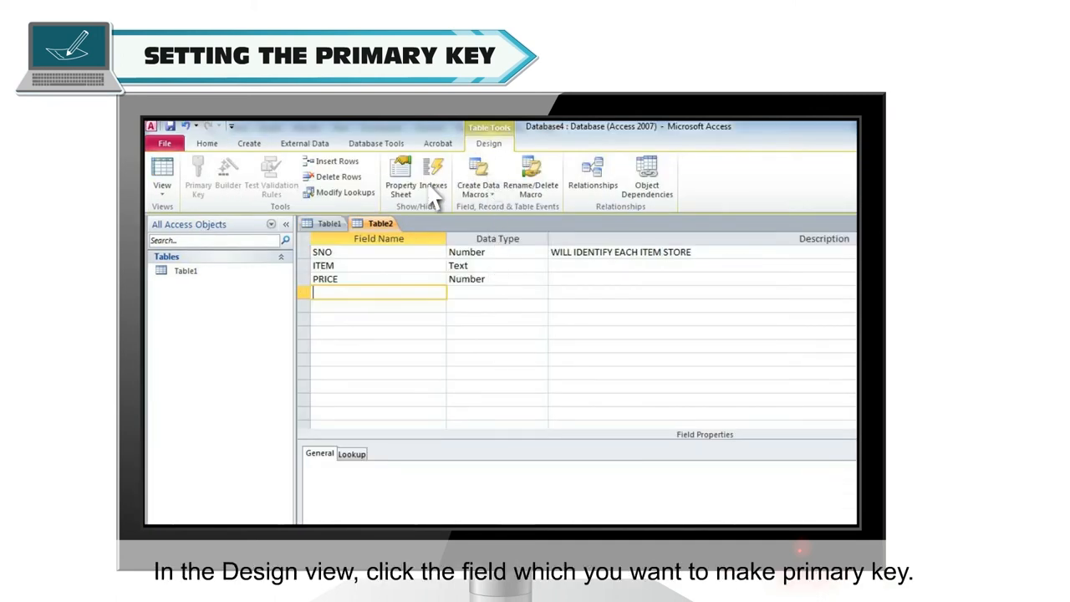
Set SNO as Table2's primary key via the Tools group and the row's right-click menu.
click(321, 251)
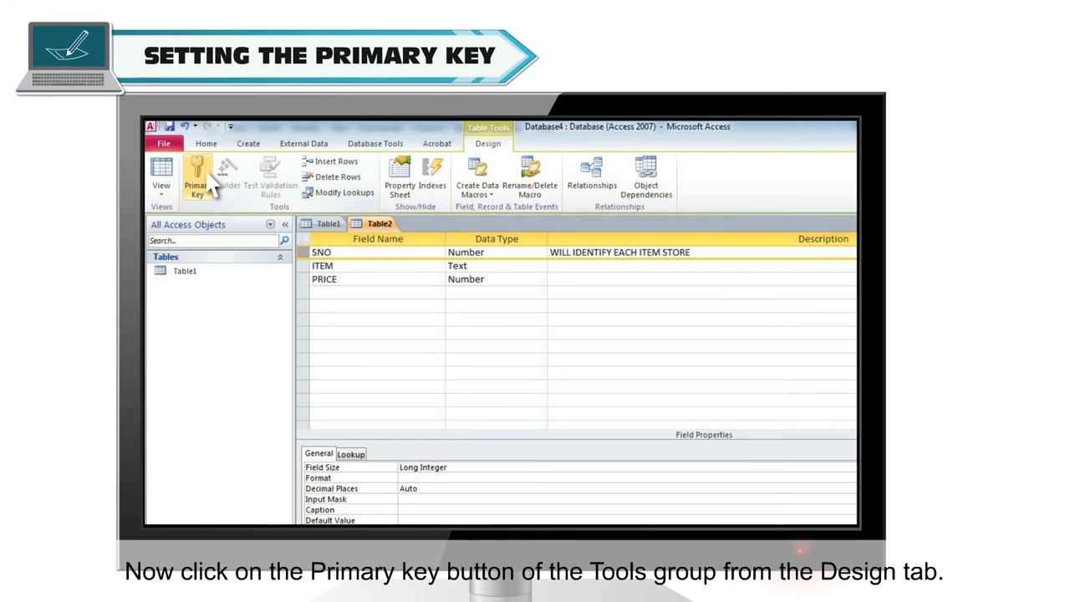
click(198, 181)
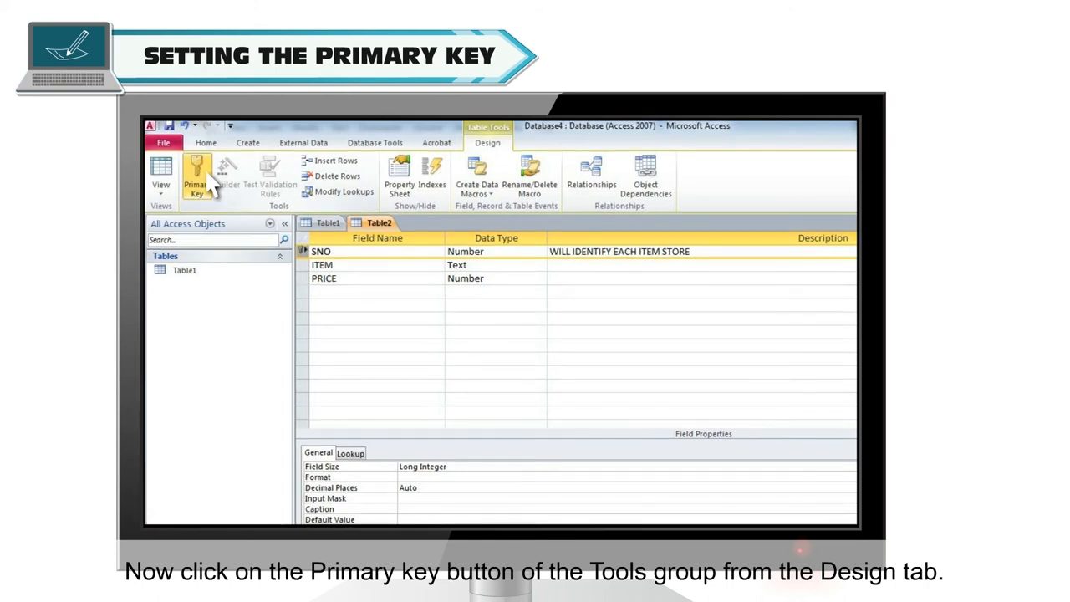
right_click(321, 250)
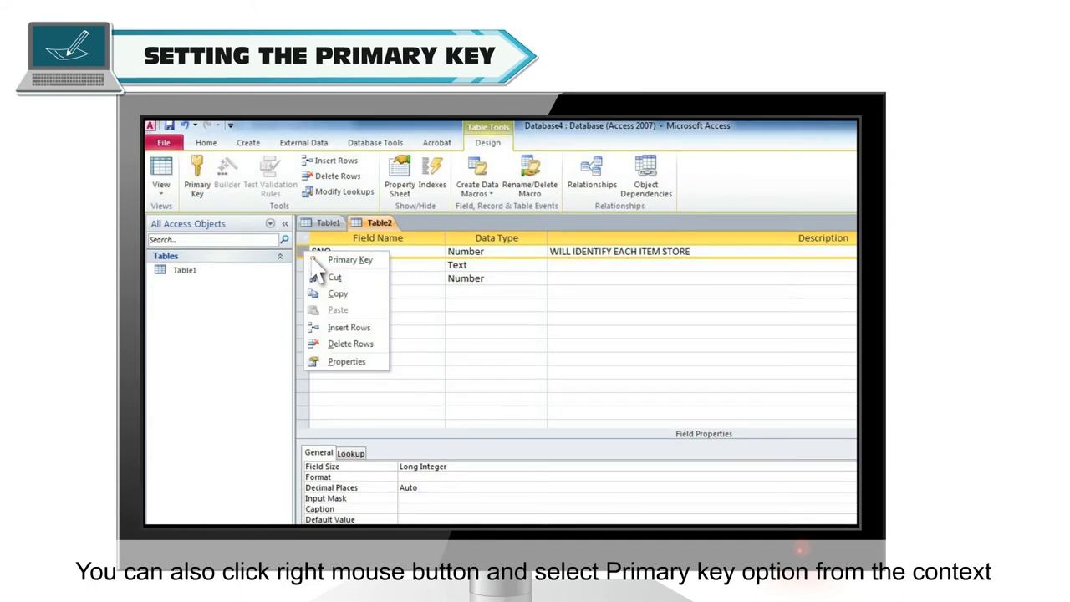
mouse_move(345, 261)
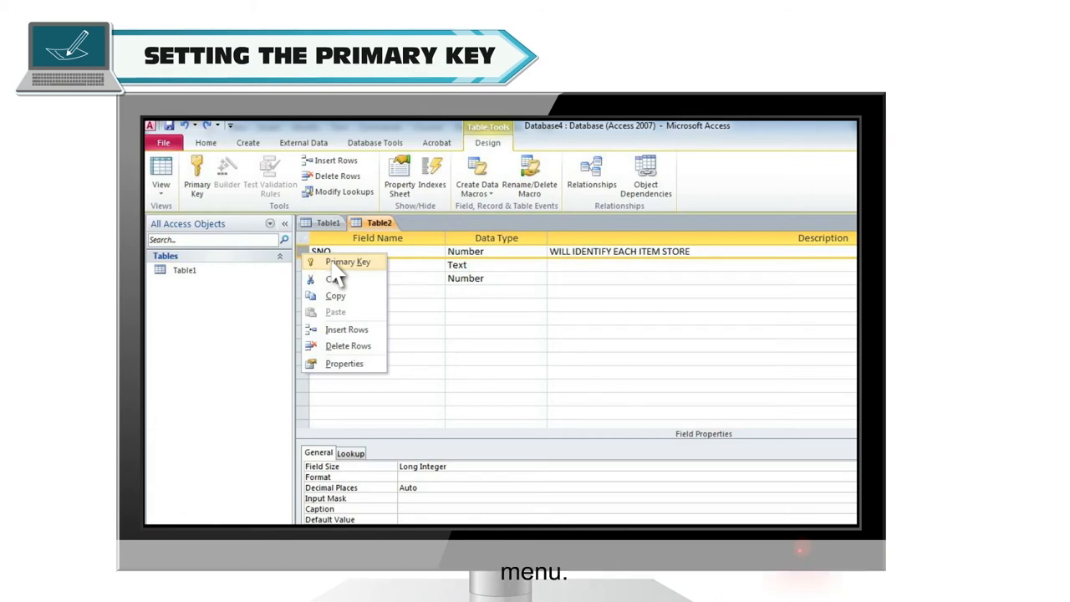
click(345, 260)
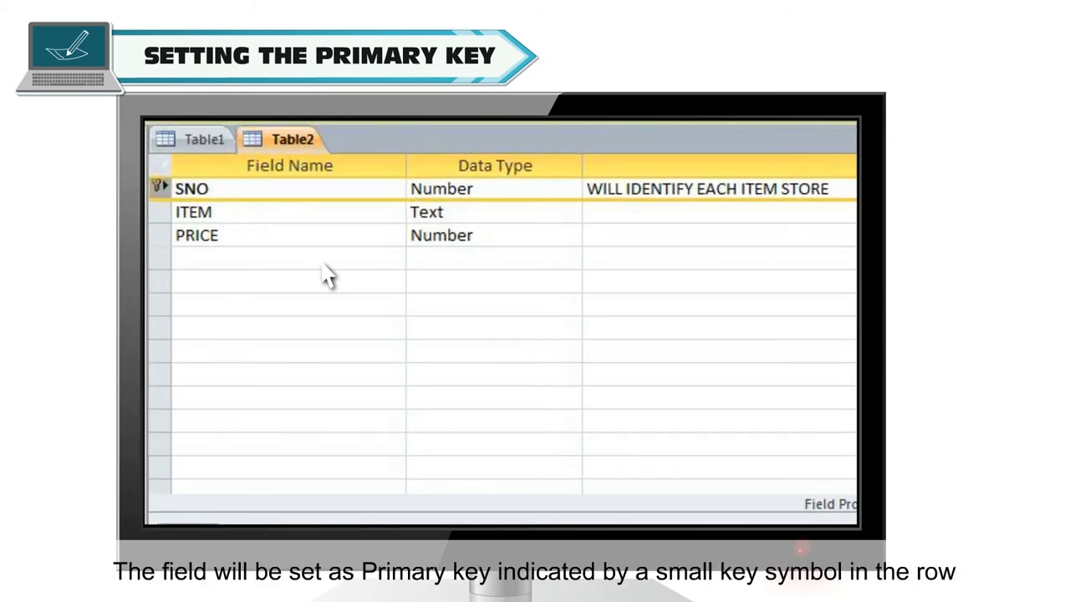
click(159, 187)
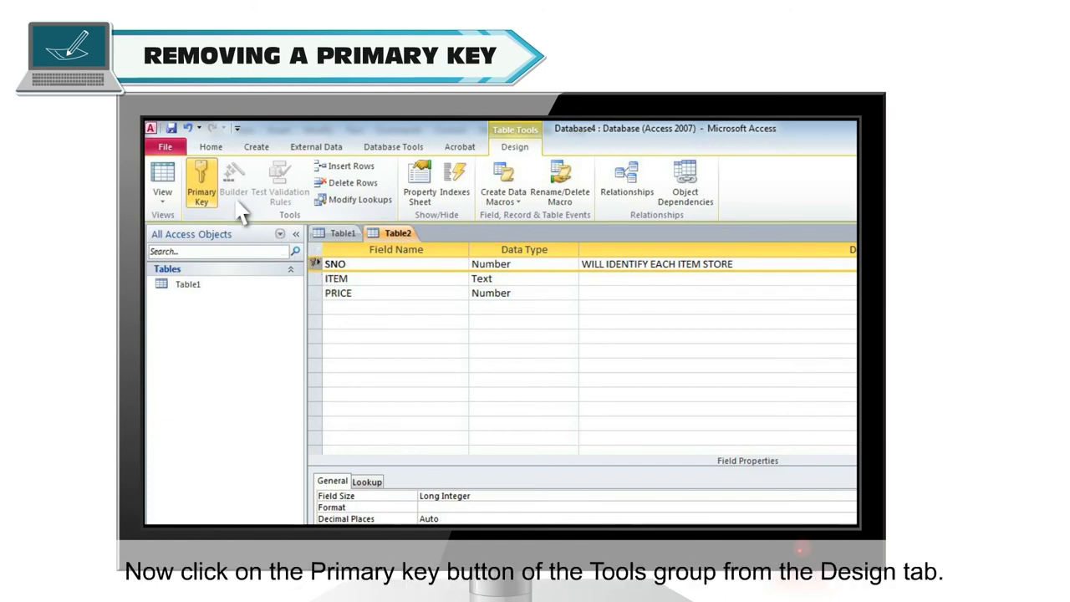
Remove the primary key from SNO via the ribbon and the row's right-click menu.
click(200, 177)
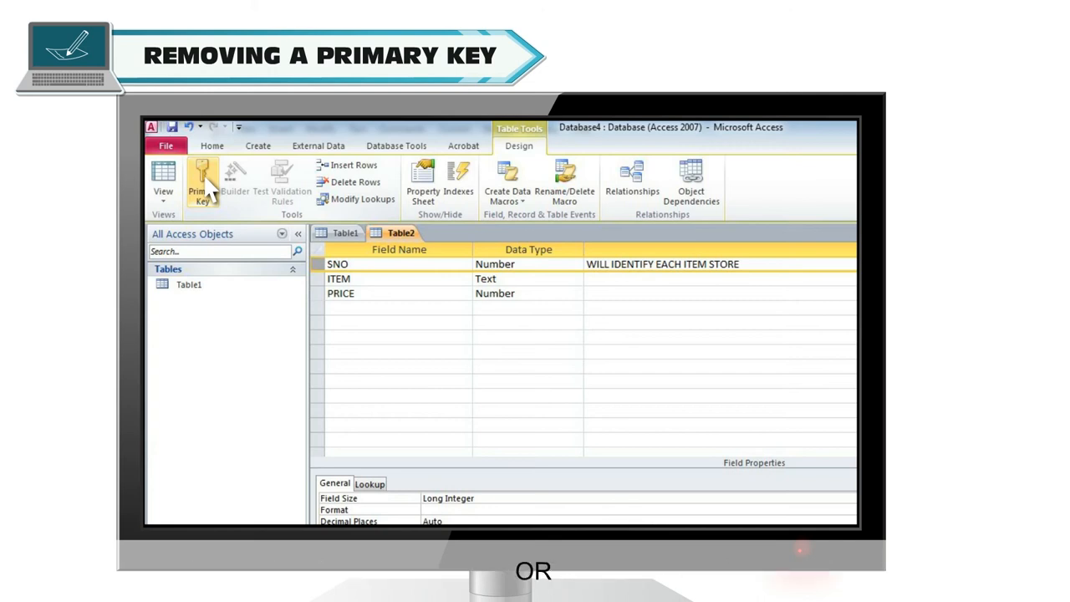
right_click(325, 264)
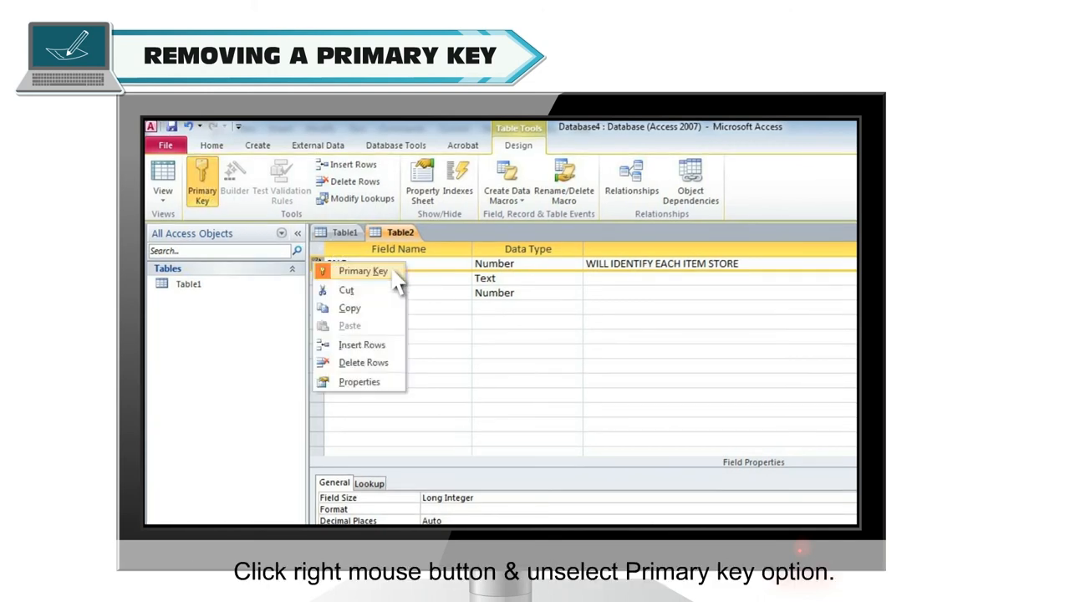
click(361, 271)
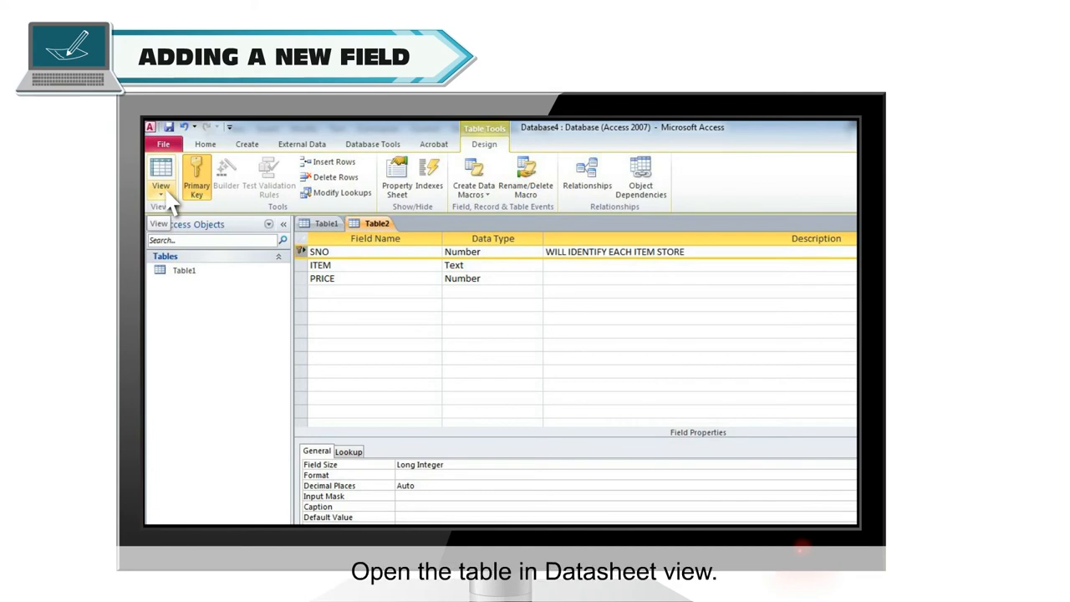
click(161, 175)
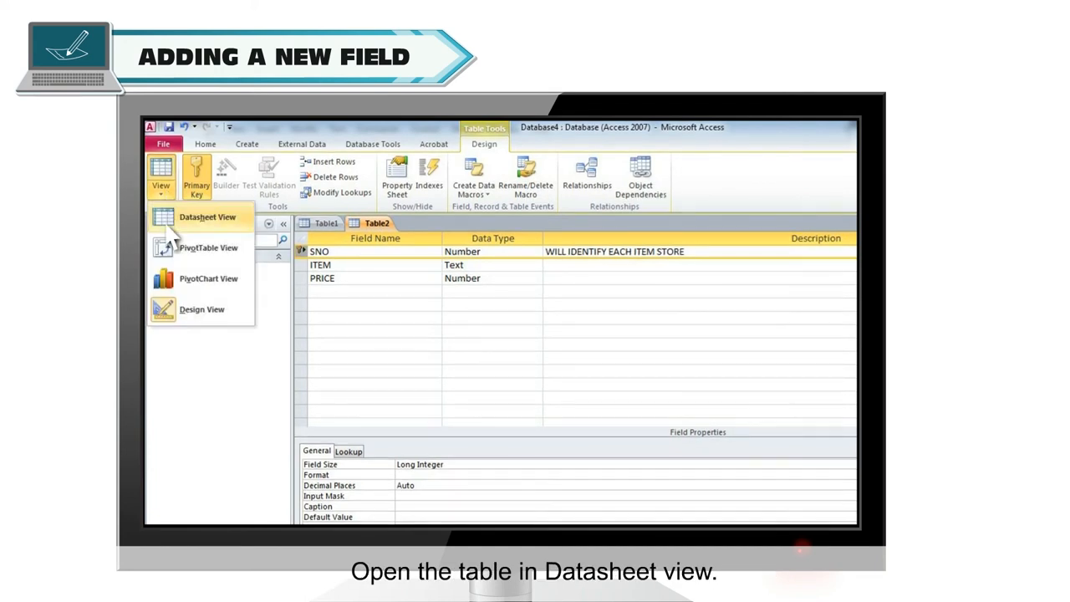
click(201, 217)
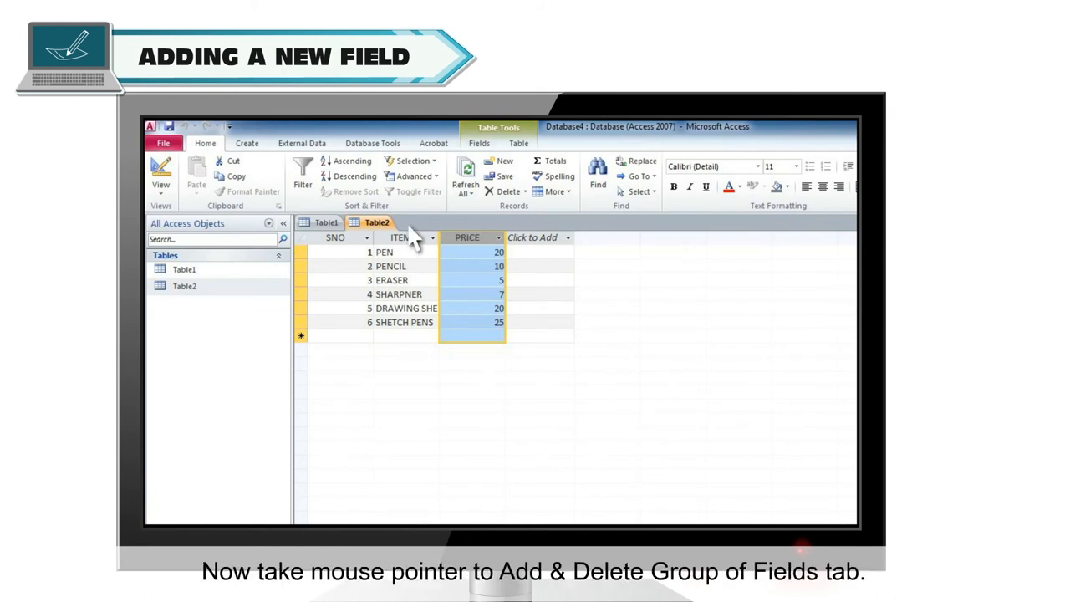
click(478, 143)
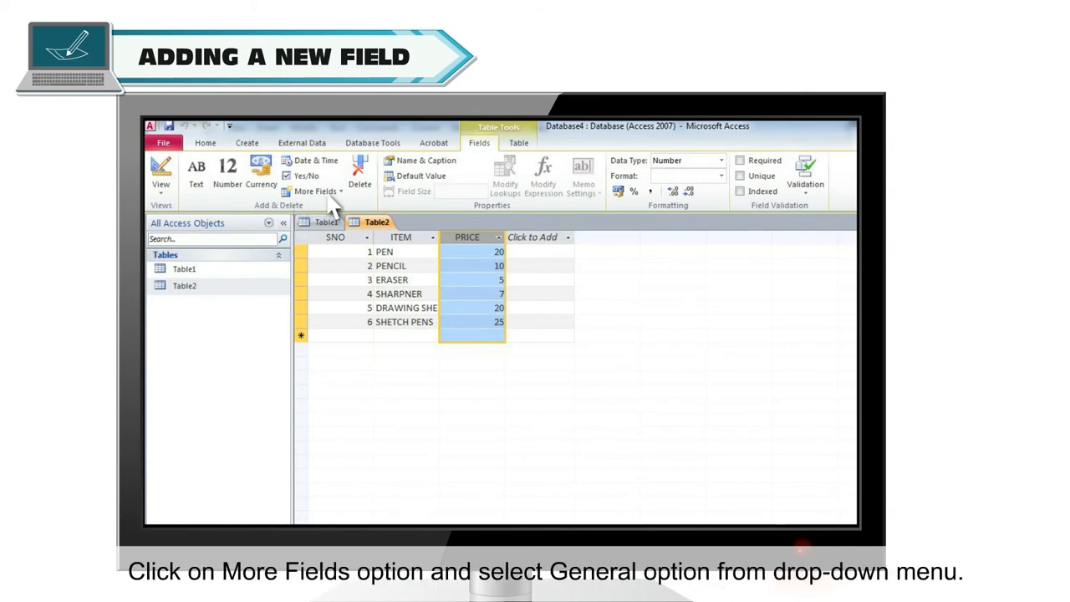
click(314, 191)
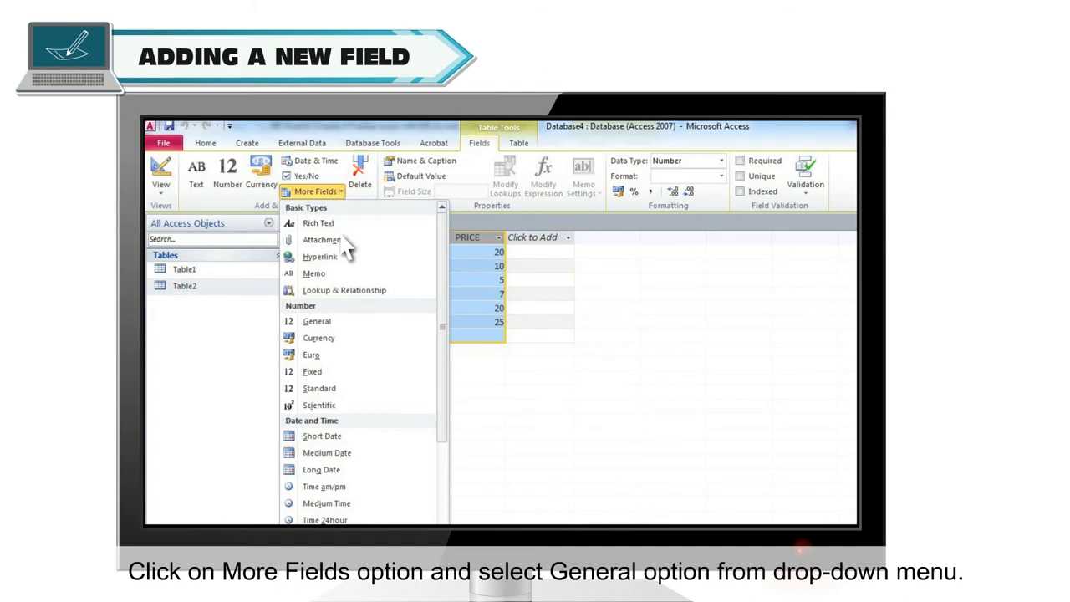
click(318, 321)
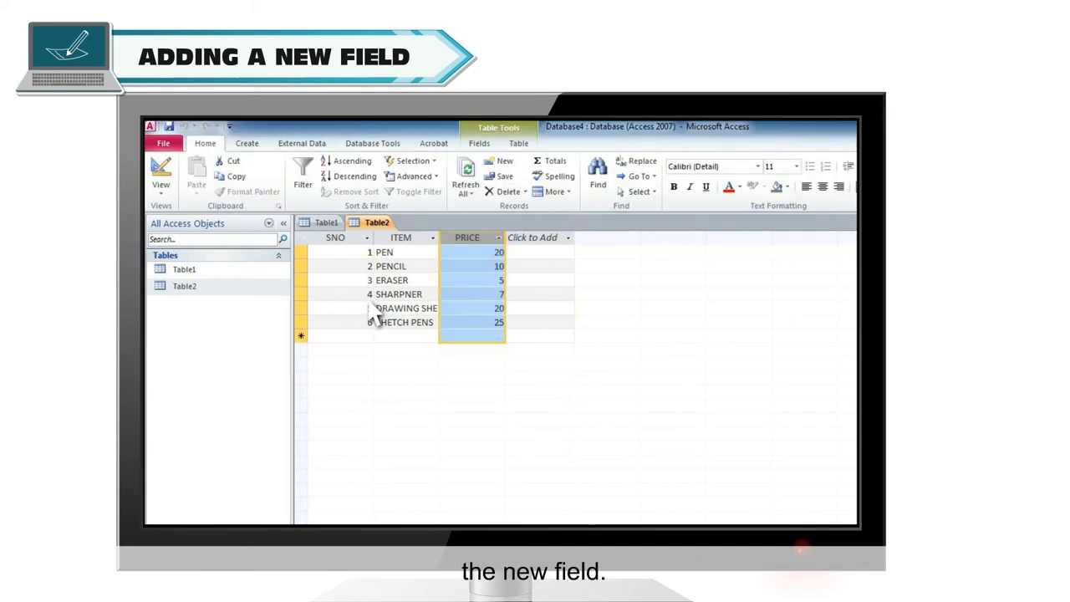
Insert a new field beside PRICE and name it QUANTITY.
right_click(466, 238)
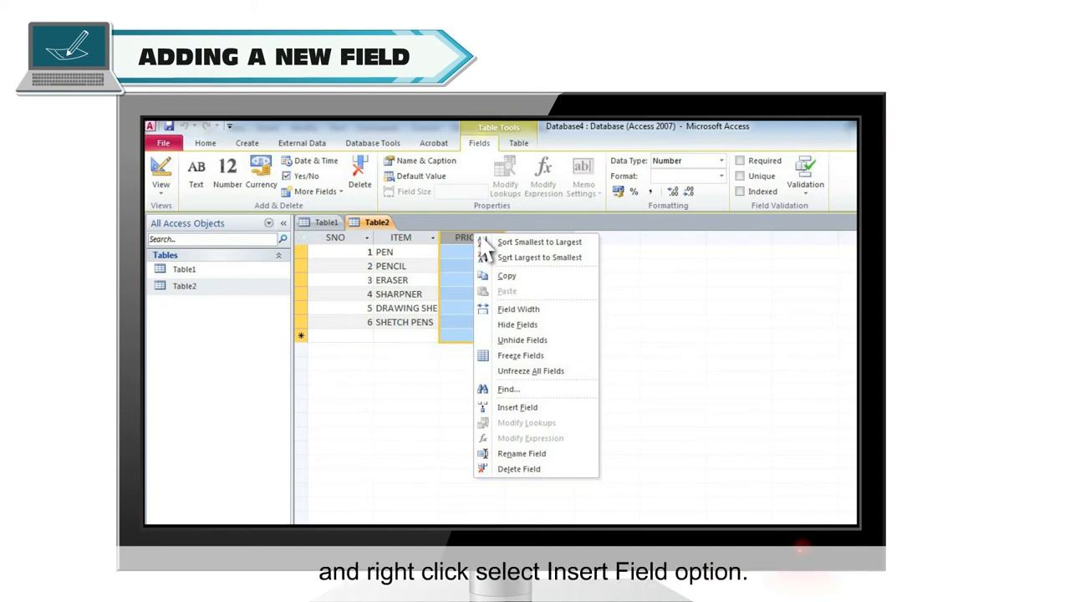
mouse_move(503, 413)
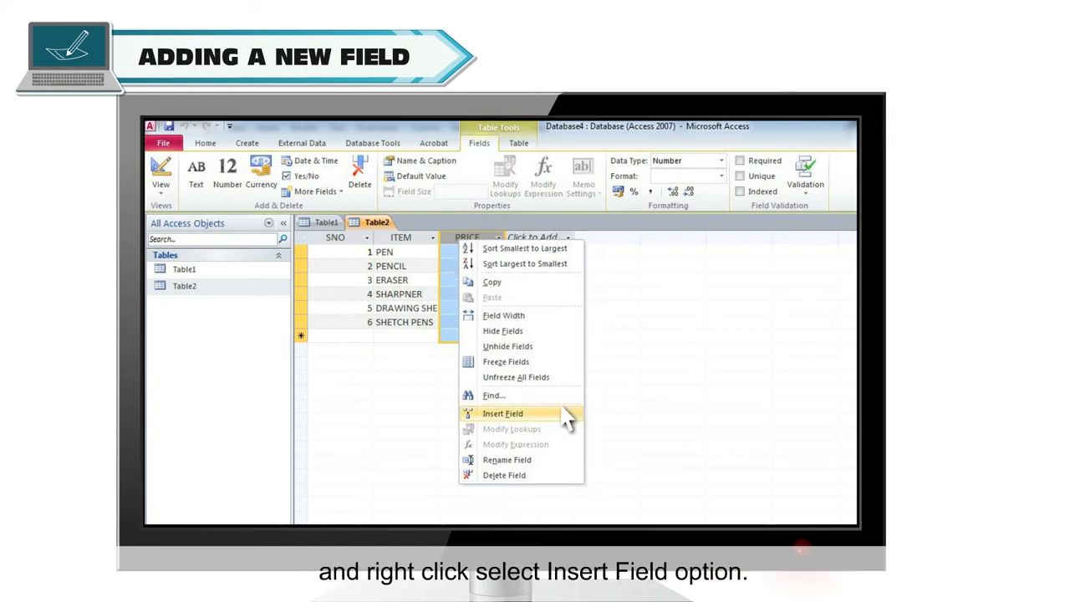
click(504, 413)
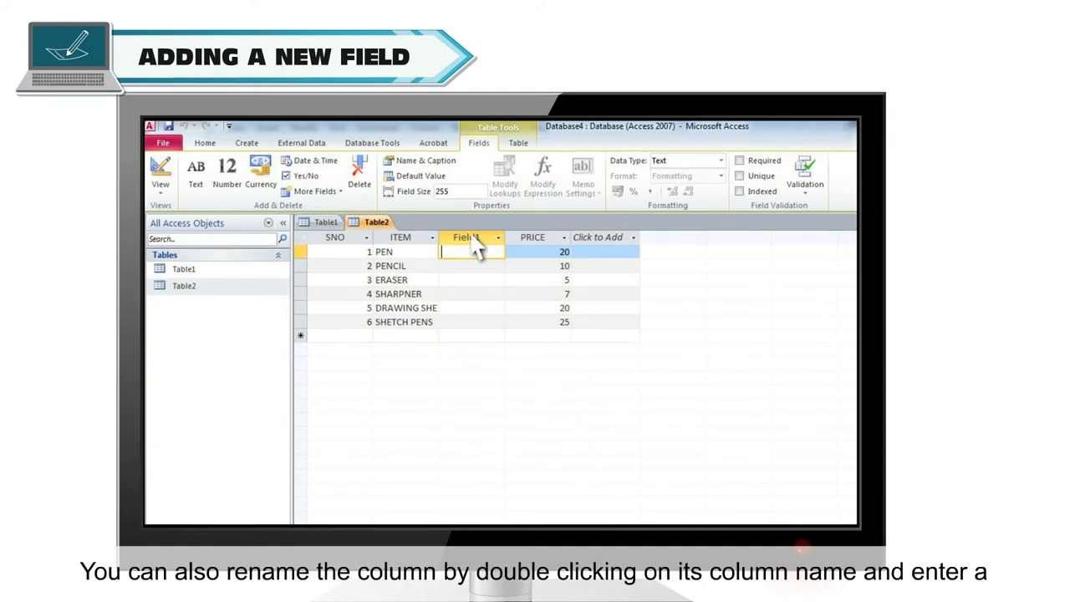
double_click(465, 237)
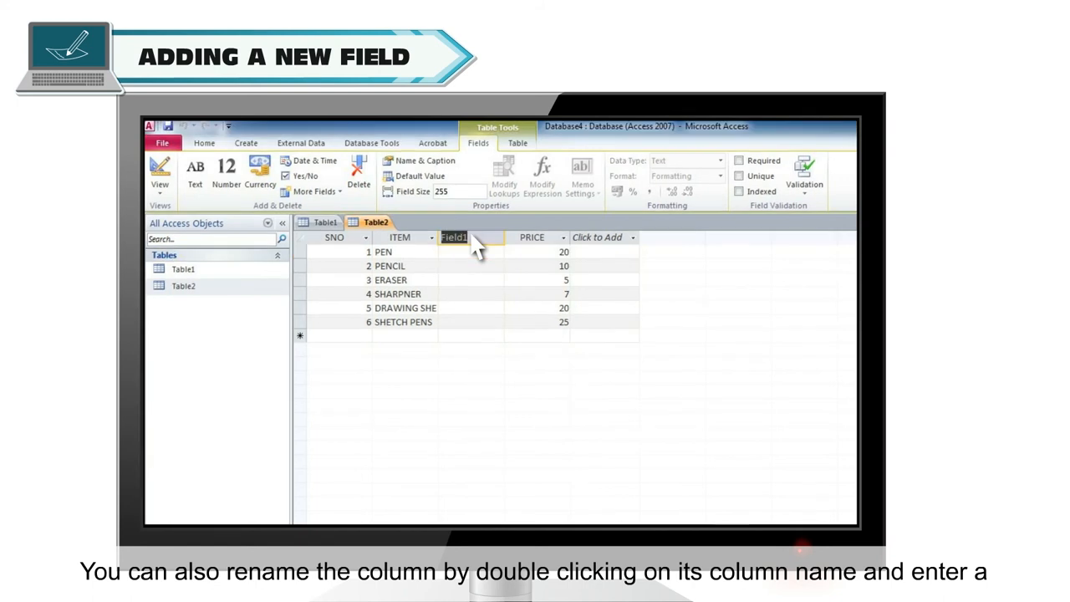
text(QUANTITY)
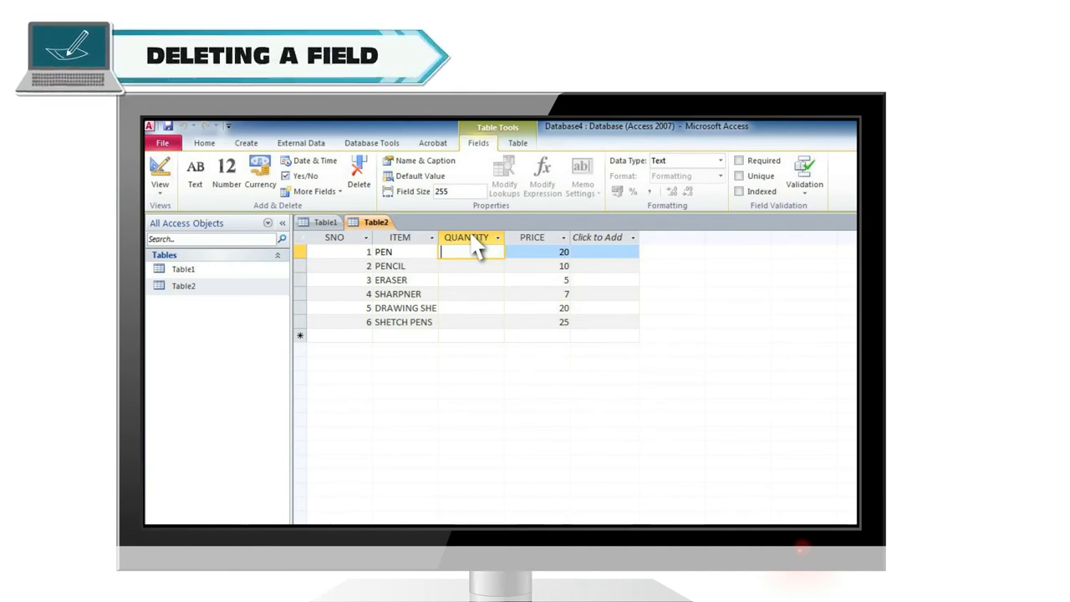
Delete the QUANTITY column from Table2 via the Fields ribbon and confirm the deletion.
click(358, 175)
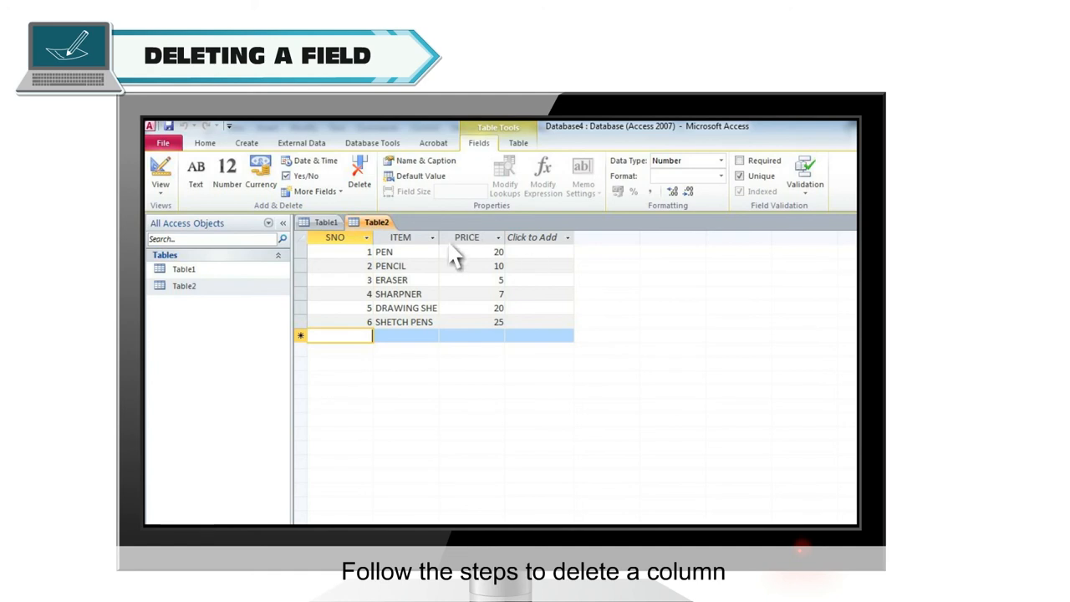
mouse_move(194, 216)
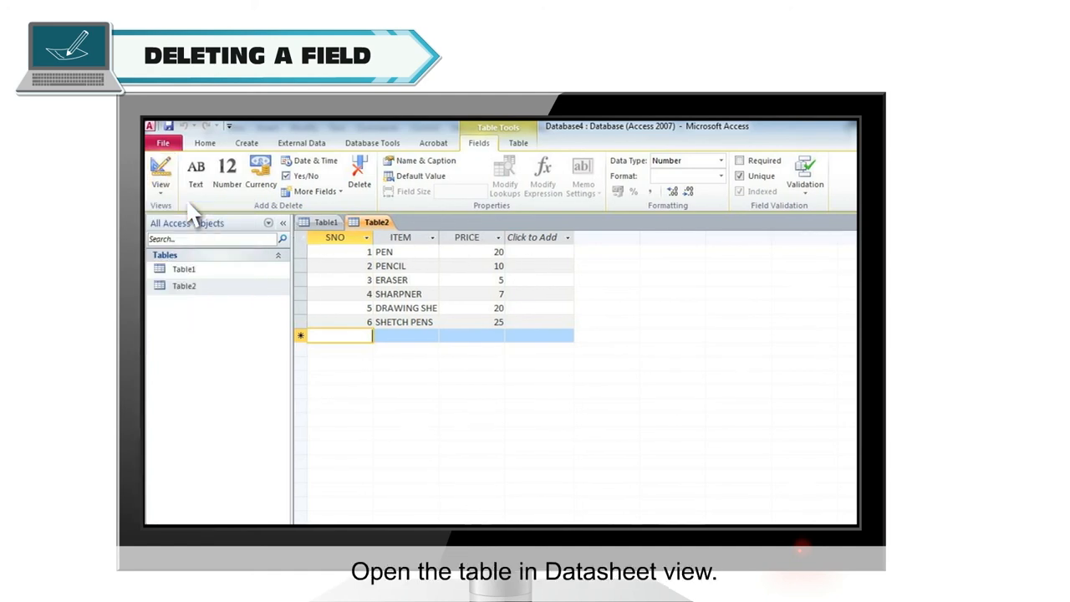
click(467, 238)
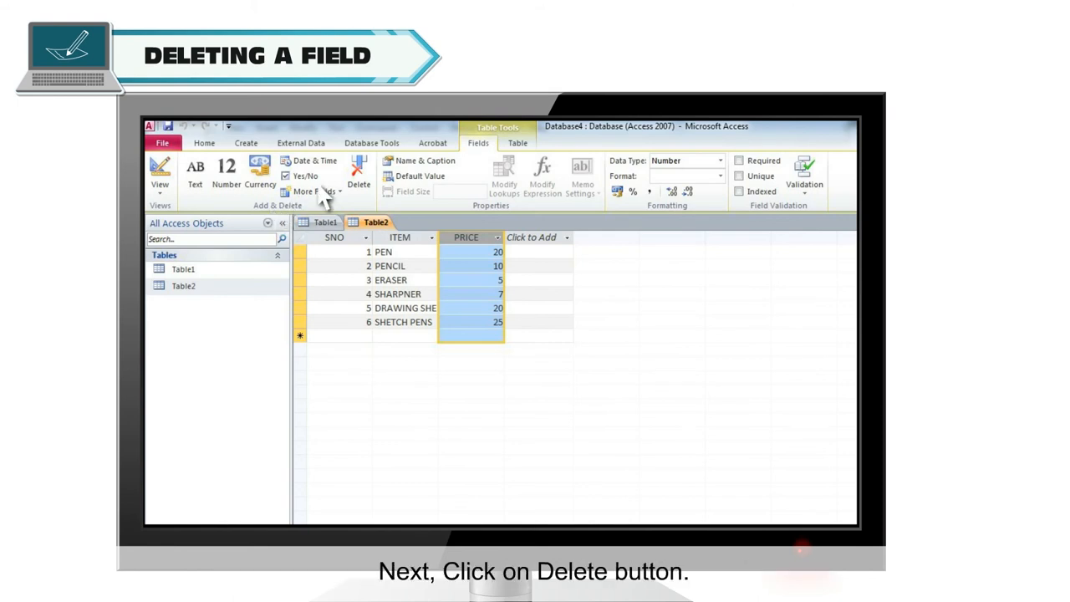
click(358, 170)
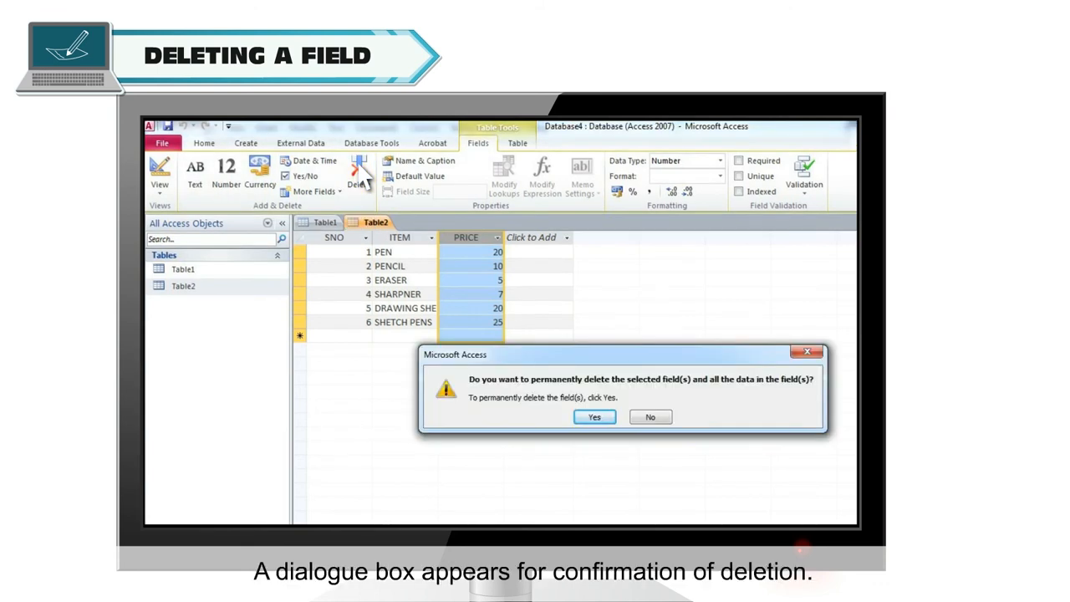
click(593, 417)
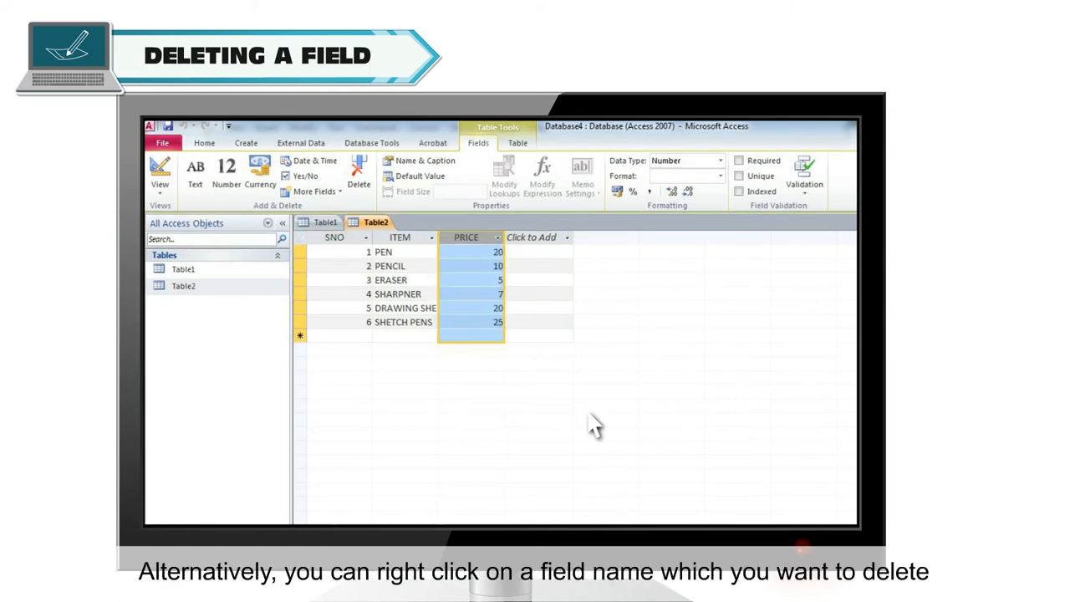
Delete the Field1 column and its data from the column's context menu, confirming with Yes.
right_click(467, 237)
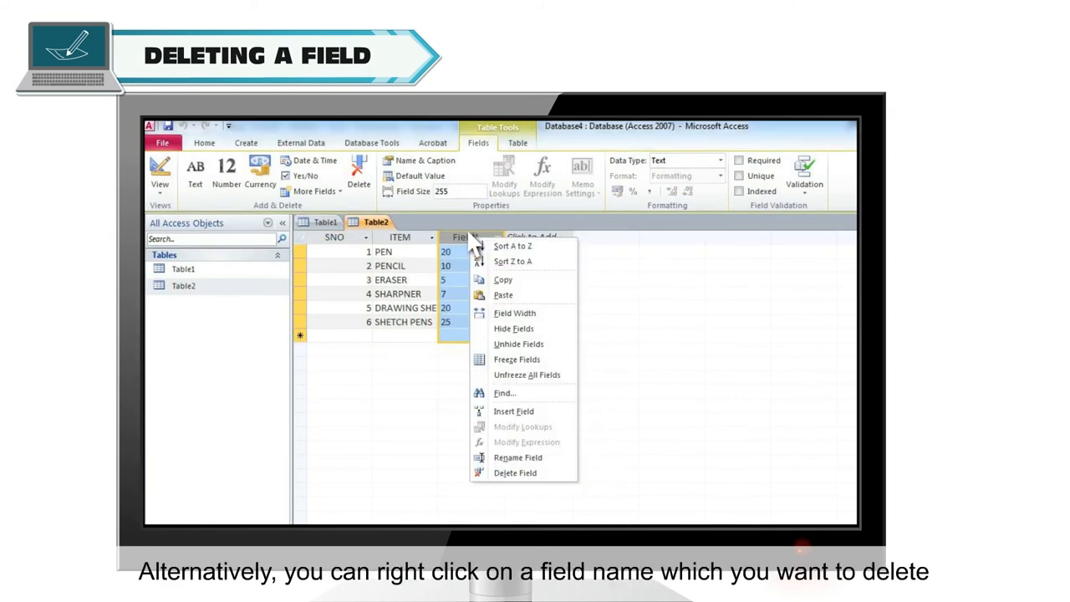
mouse_move(537, 415)
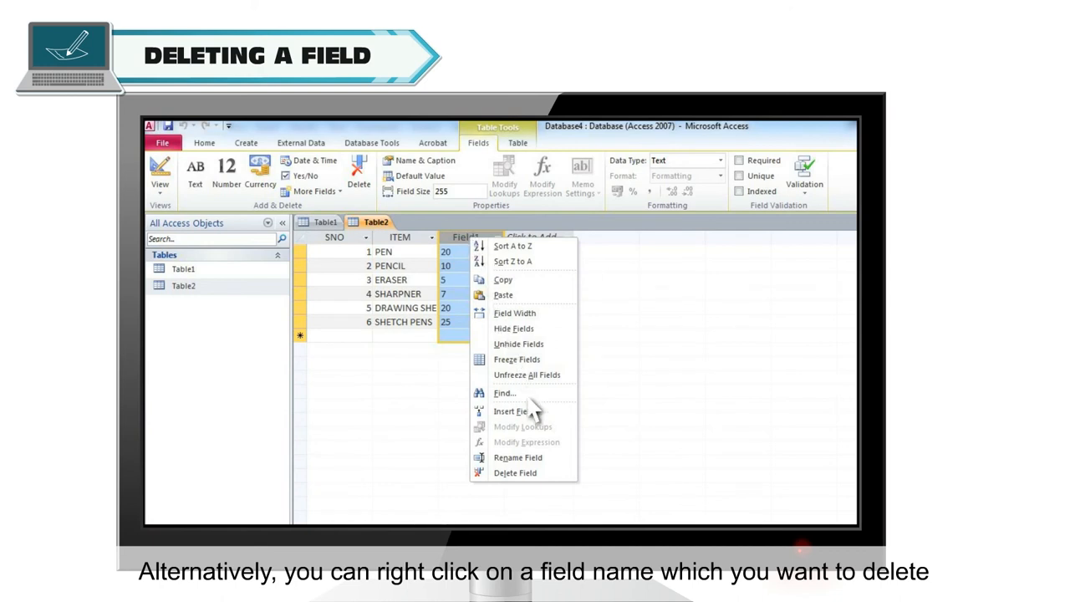
mouse_move(519, 473)
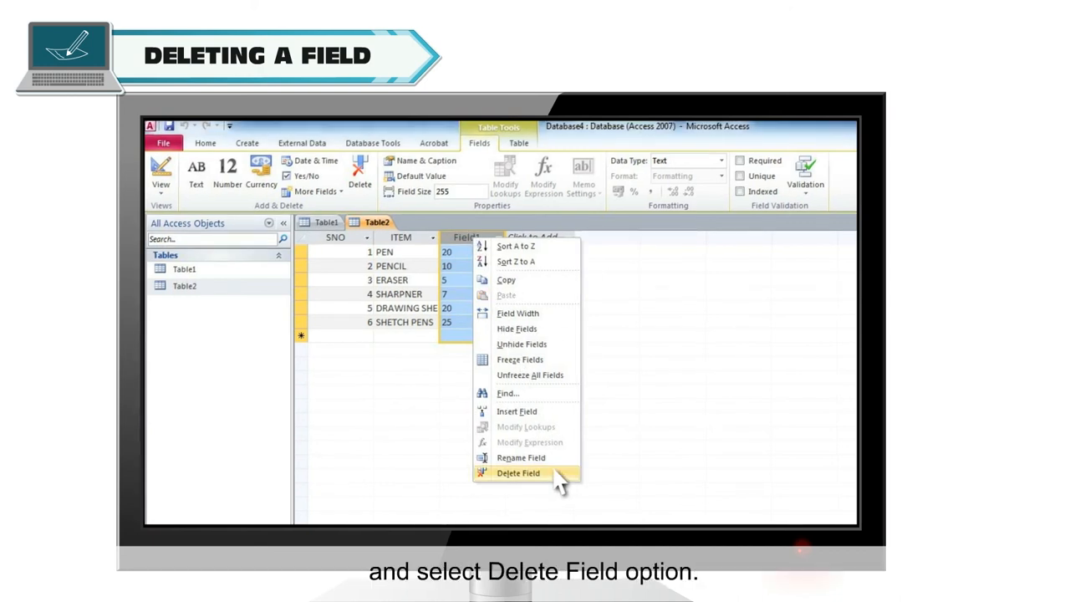
click(519, 474)
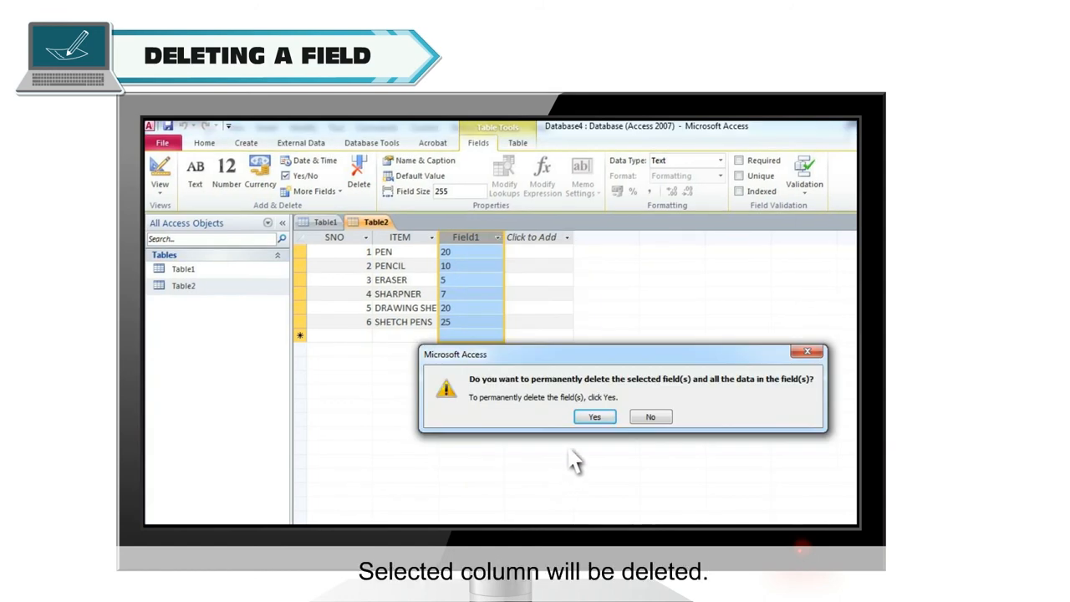
click(595, 416)
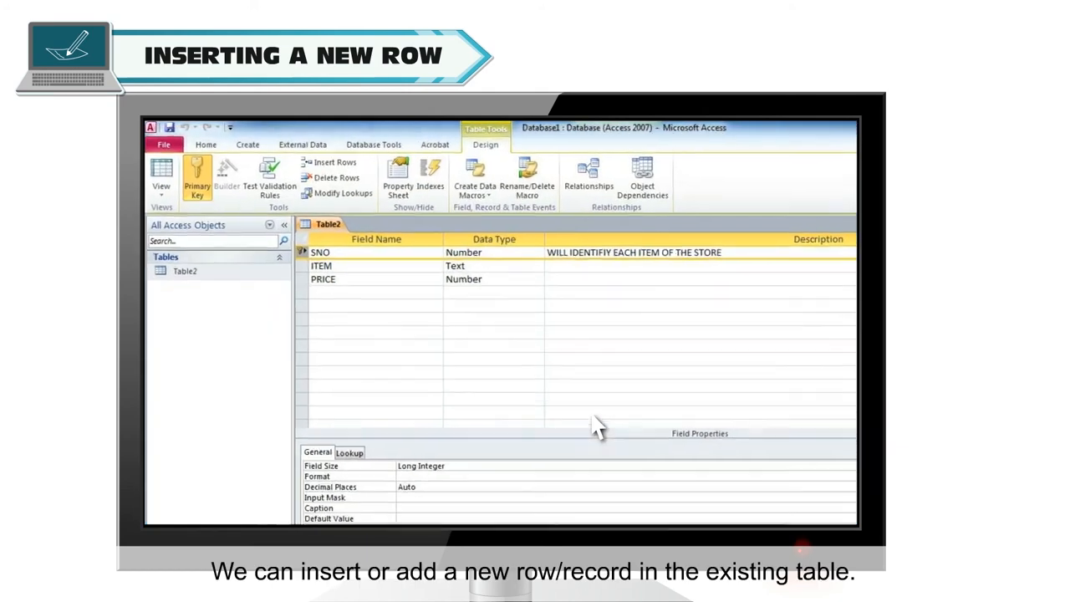
Switch Table2 to Datasheet View and add a new blank record below SHETCH PENS.
click(160, 170)
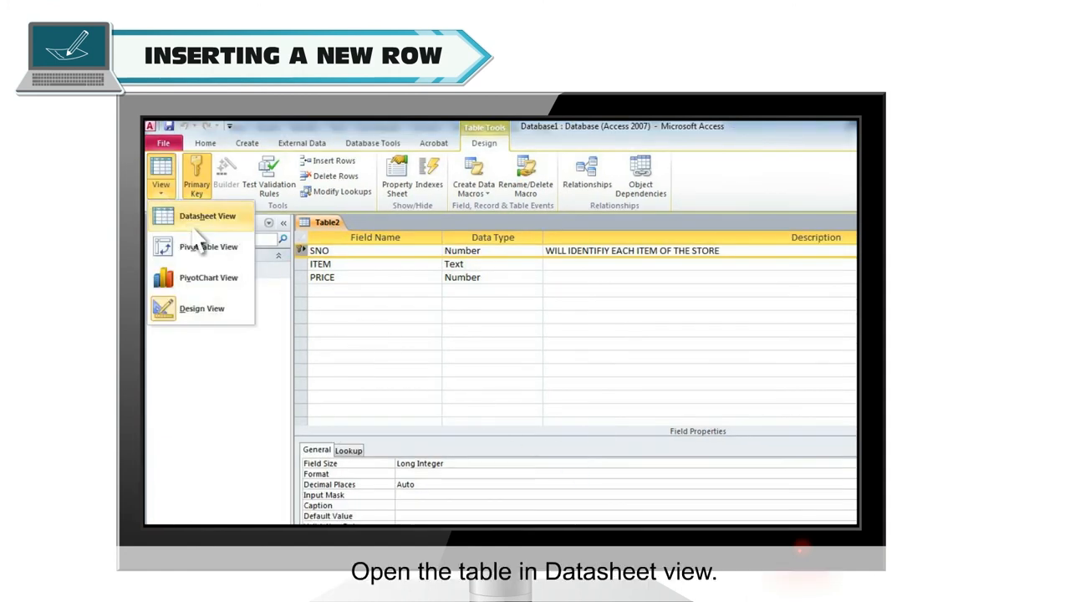
click(198, 217)
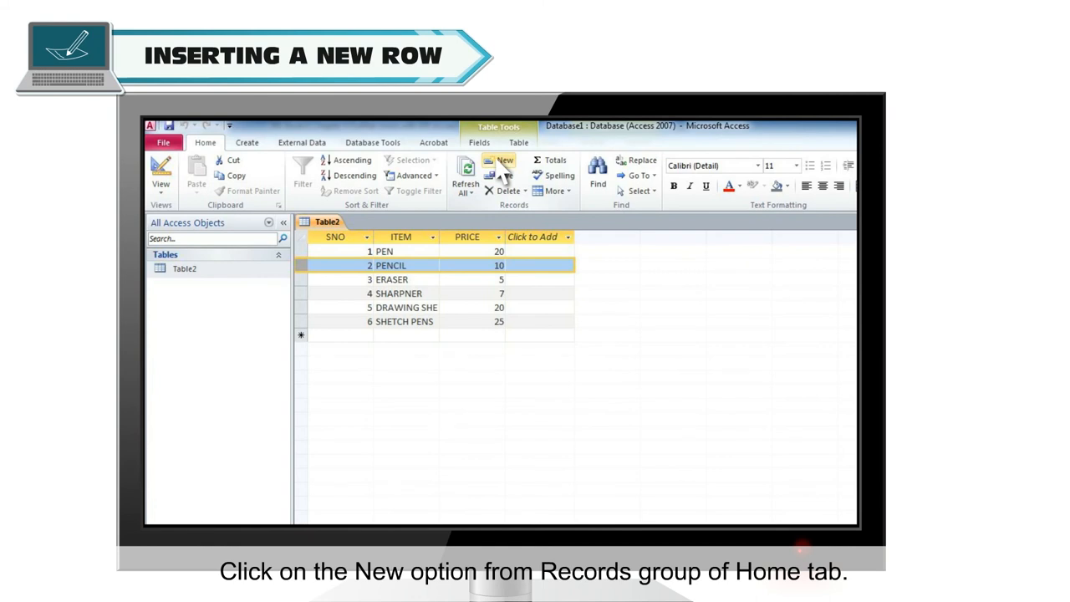
click(498, 166)
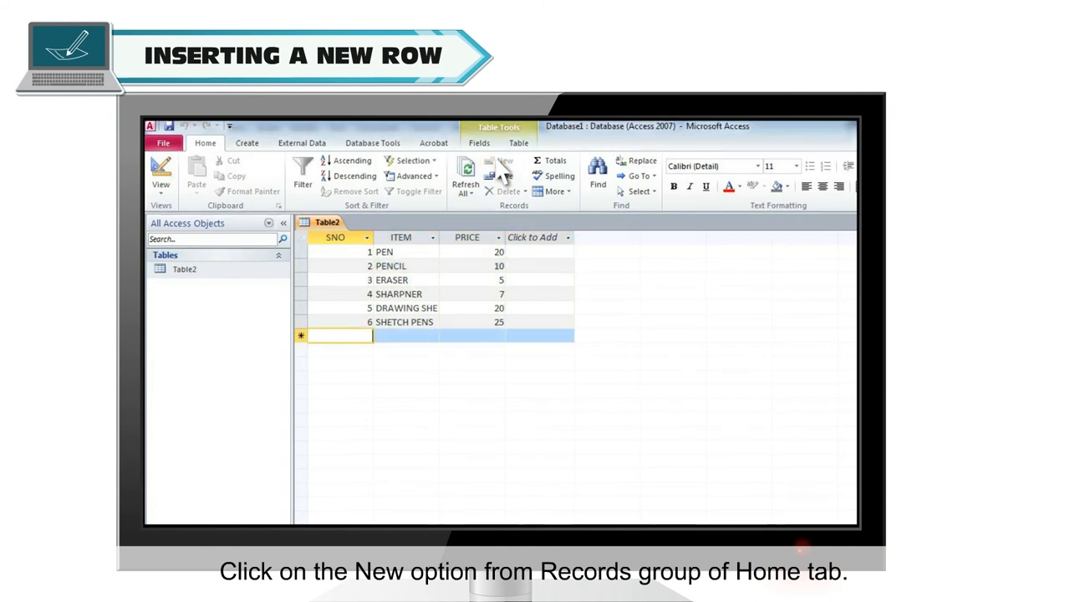
click(500, 160)
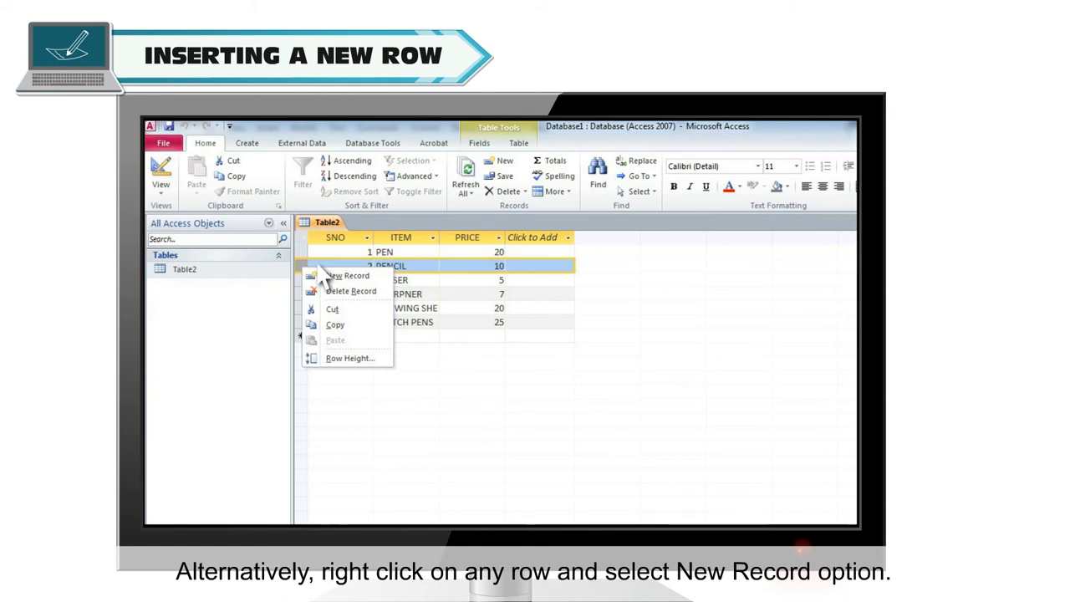
mouse_move(348, 274)
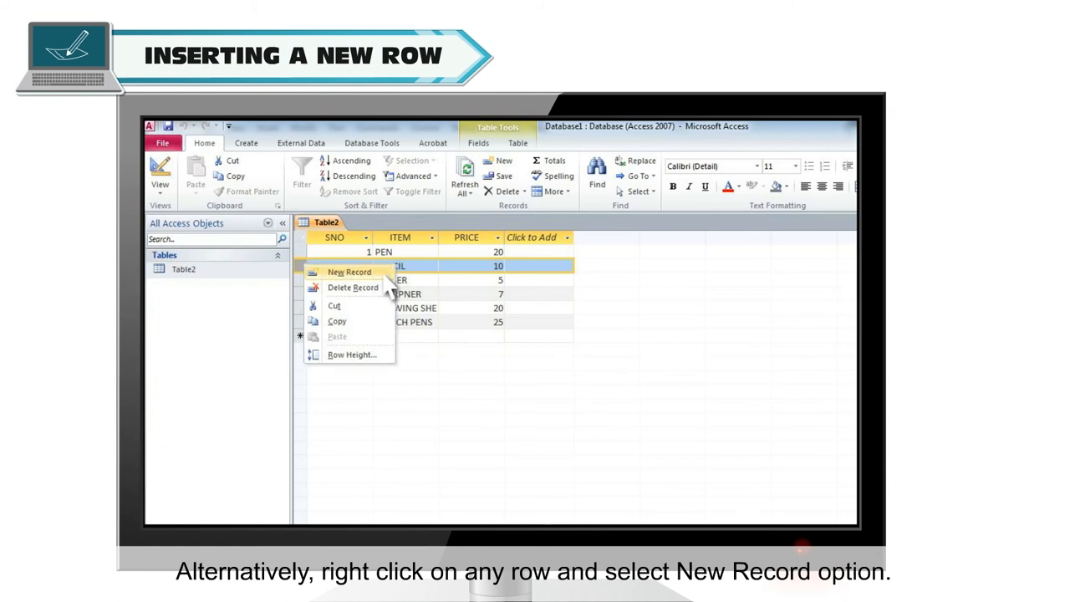
click(345, 271)
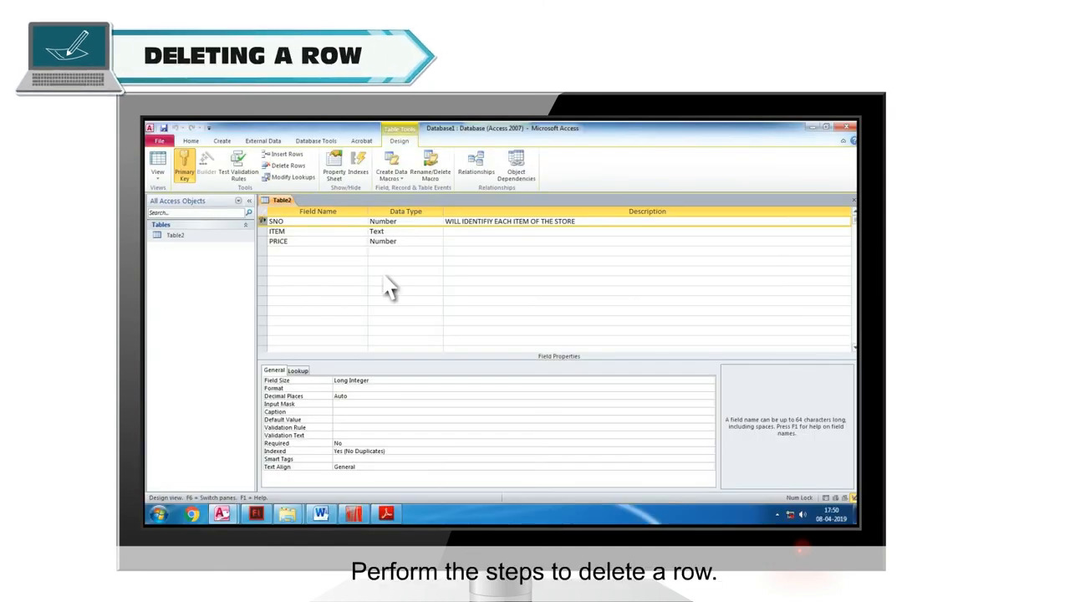
mouse_move(201, 231)
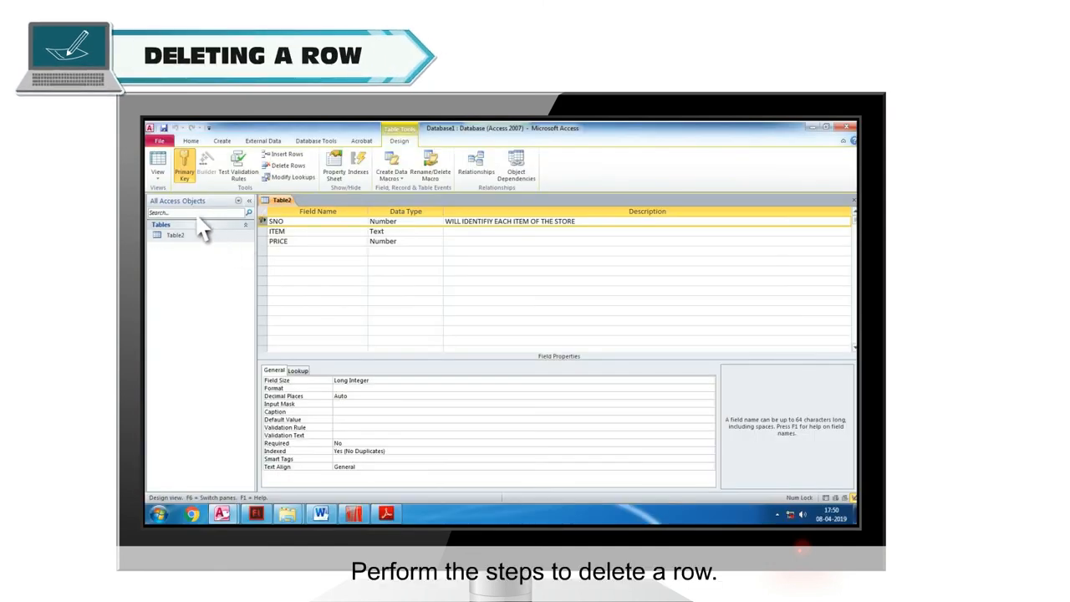
Show Table2 as a datasheet and delete the PENCIL record (SNO 2), confirming with Yes.
click(156, 164)
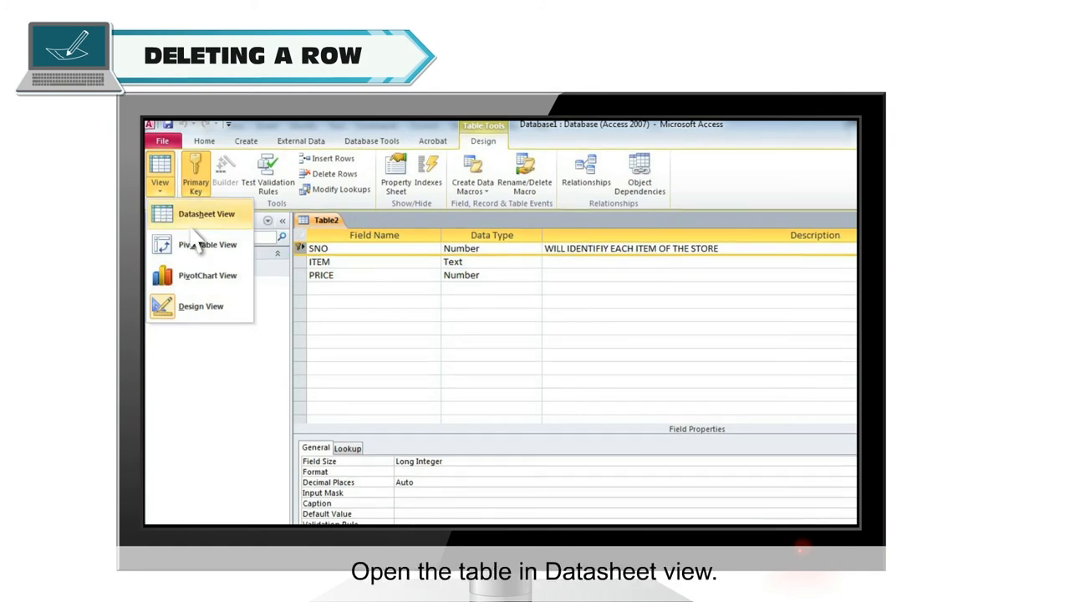
click(204, 214)
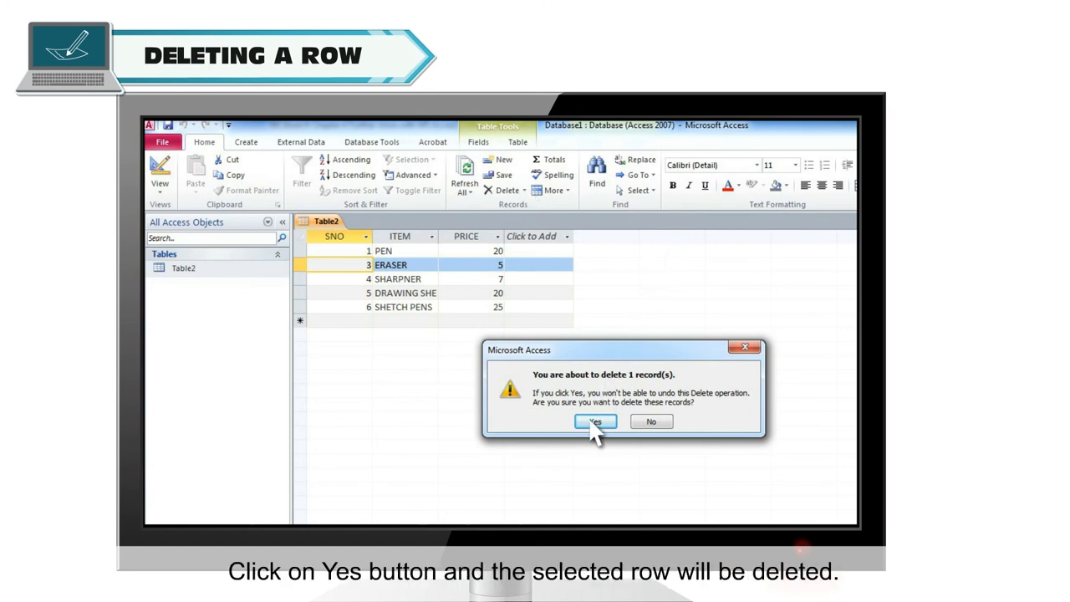
click(595, 421)
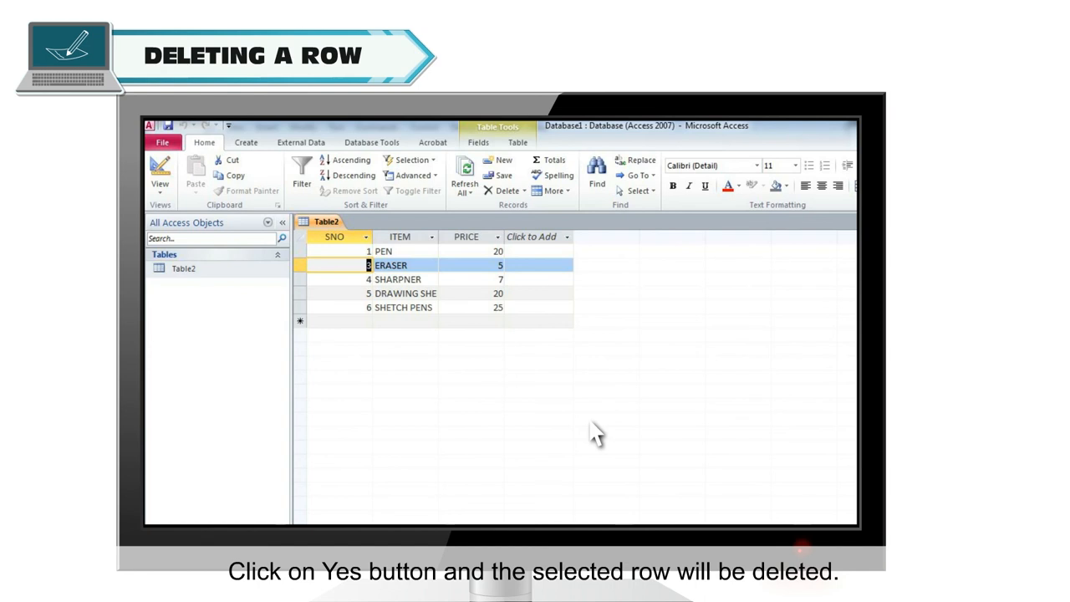
mouse_move(408, 344)
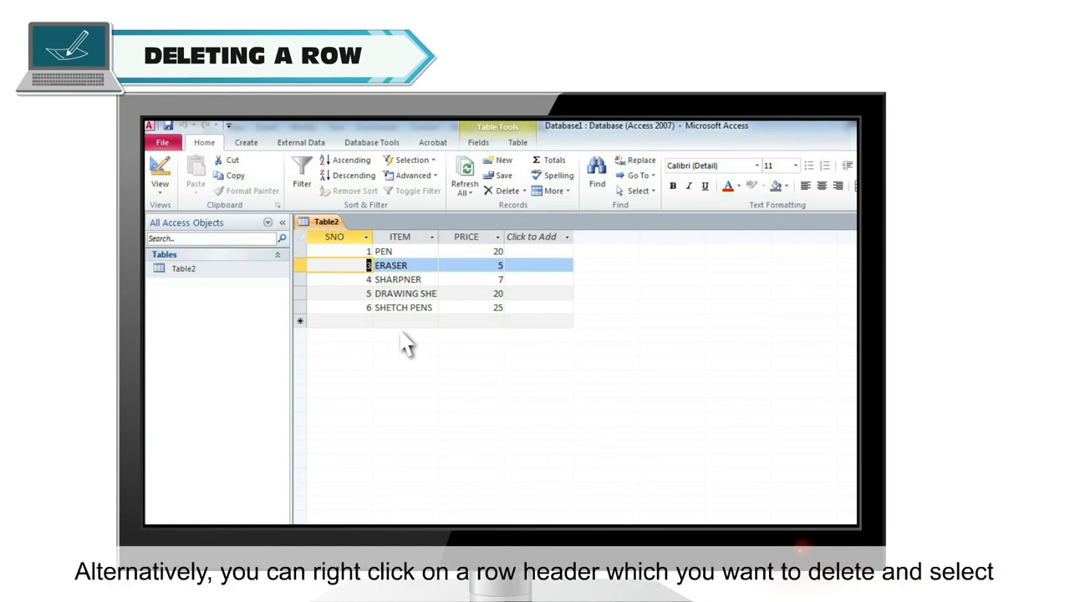
Delete the SHARPNER record (SNO 4) from its row context menu and confirm.
right_click(301, 278)
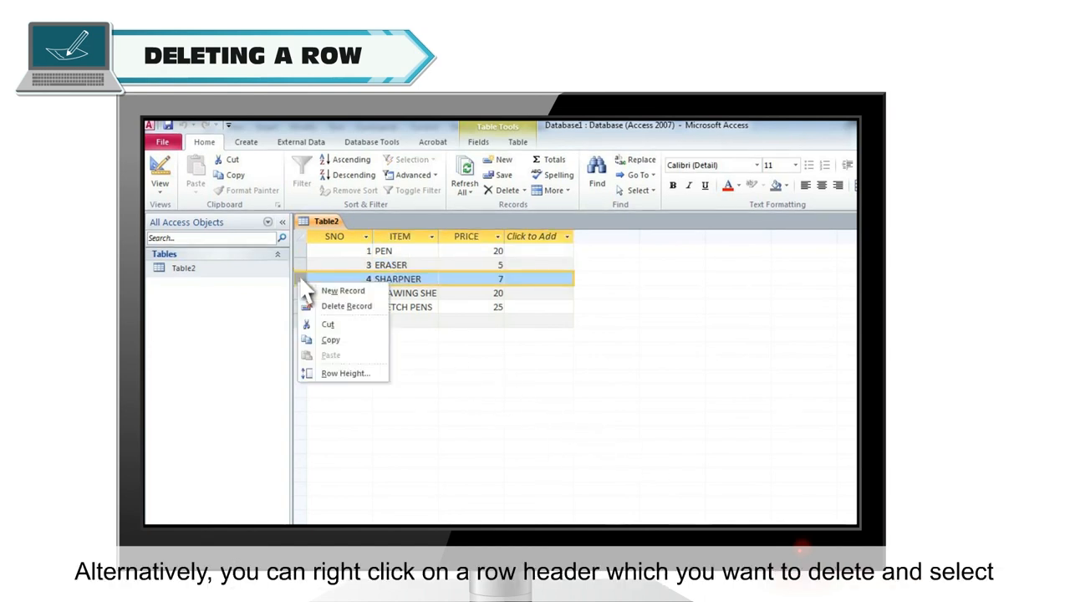
mouse_move(378, 304)
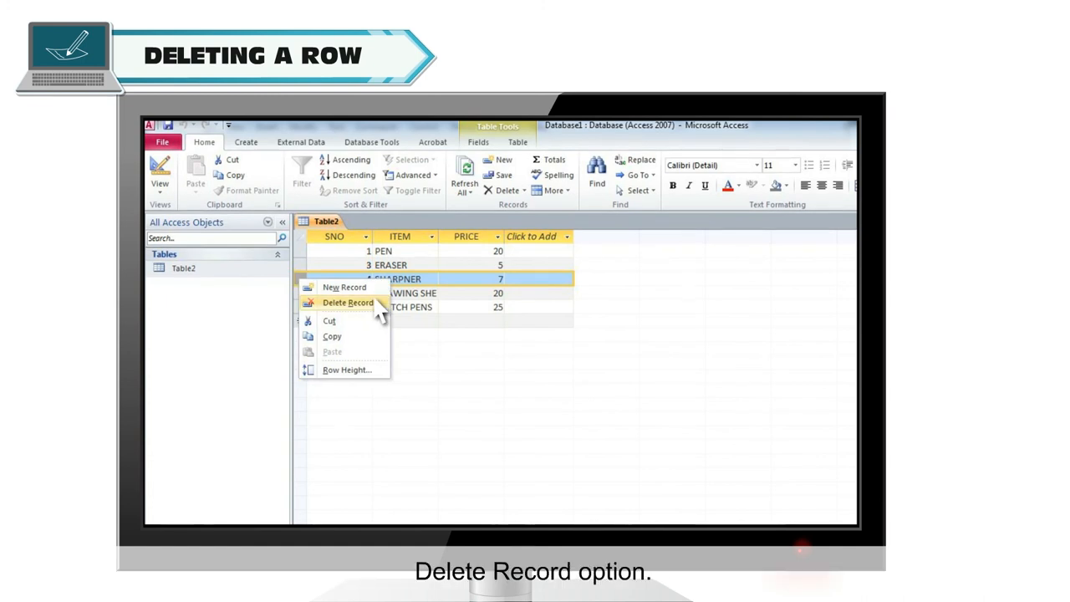
click(345, 303)
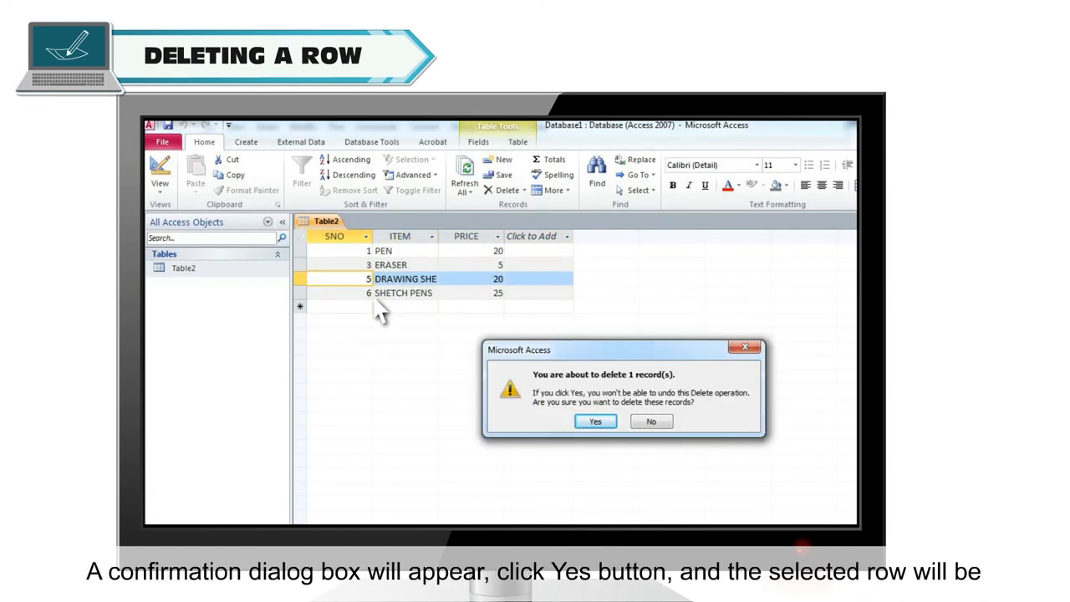
mouse_move(524, 391)
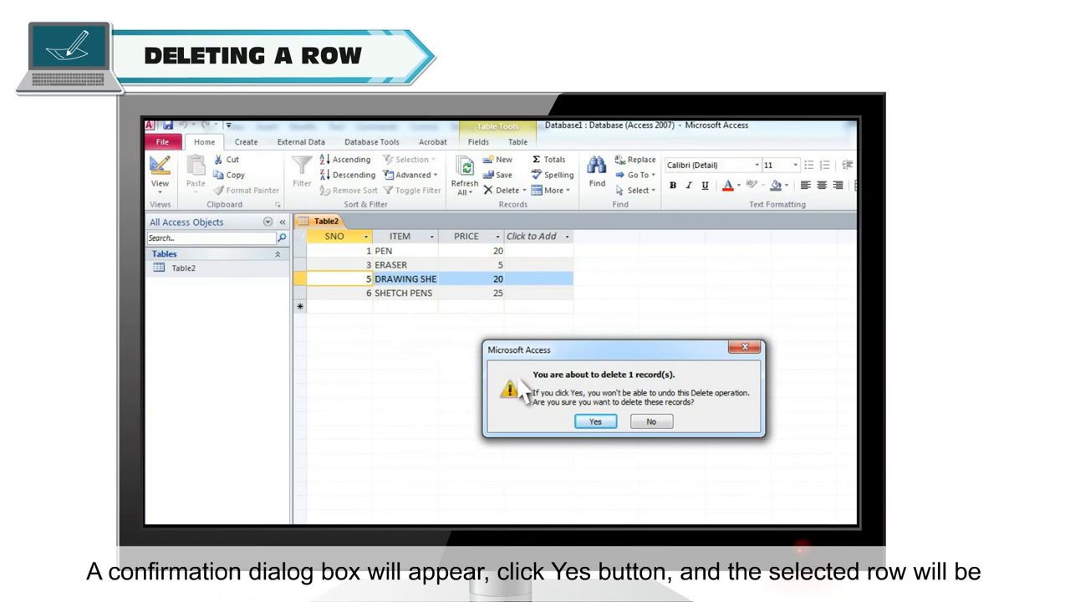
mouse_move(595, 422)
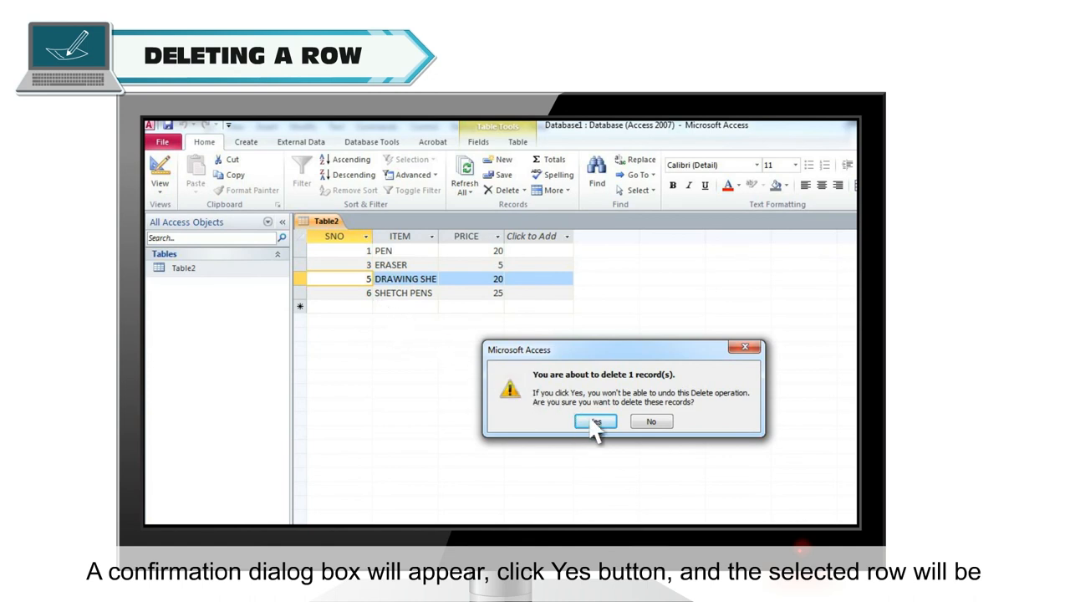
click(595, 421)
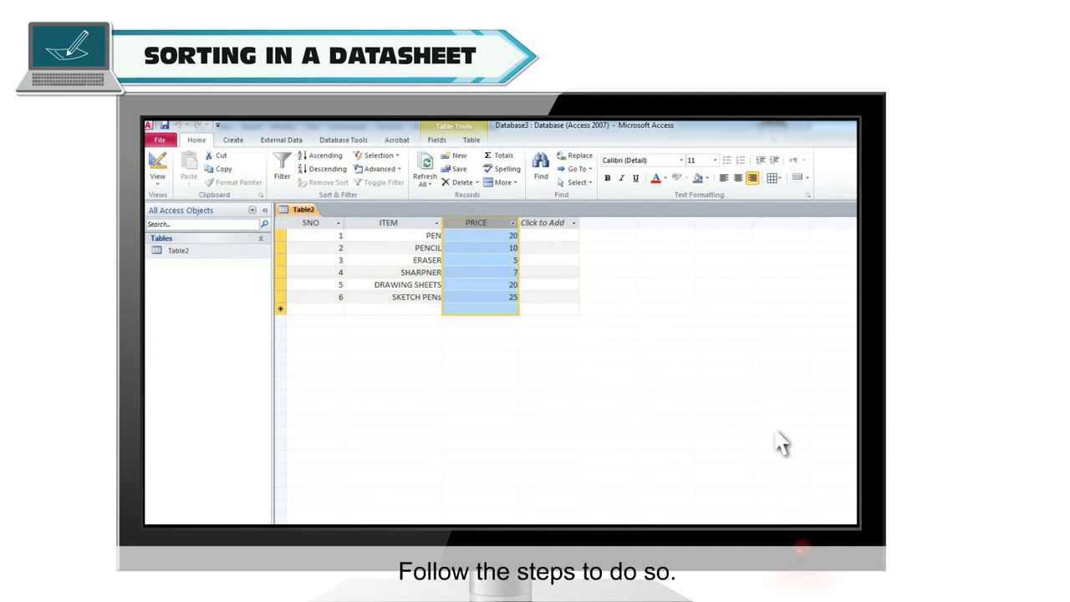
Select the PRICE column and choose Ascending in Sort & Filter.
click(160, 167)
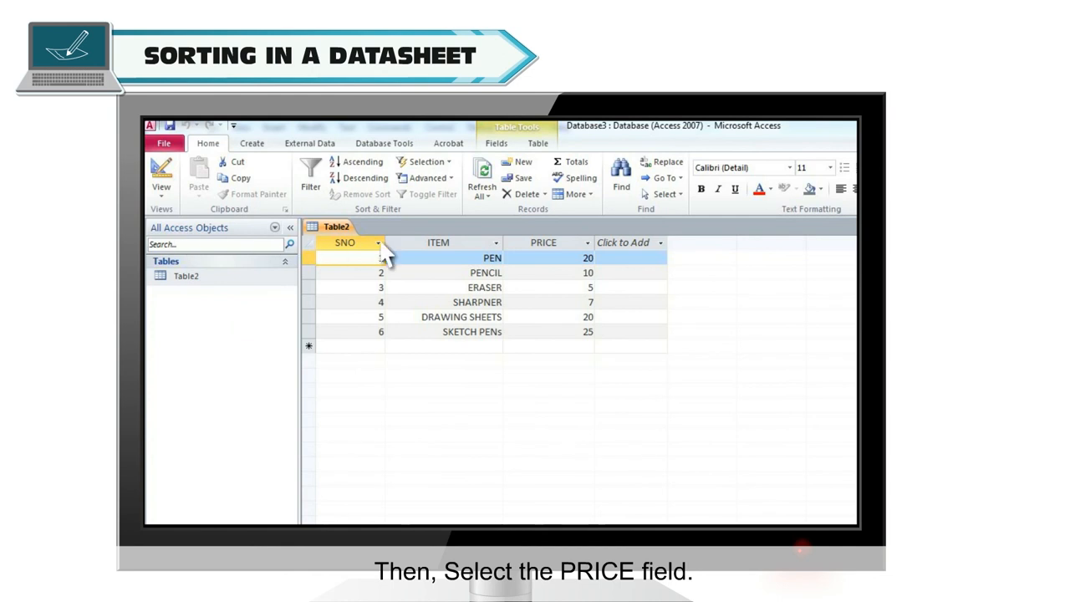
click(541, 243)
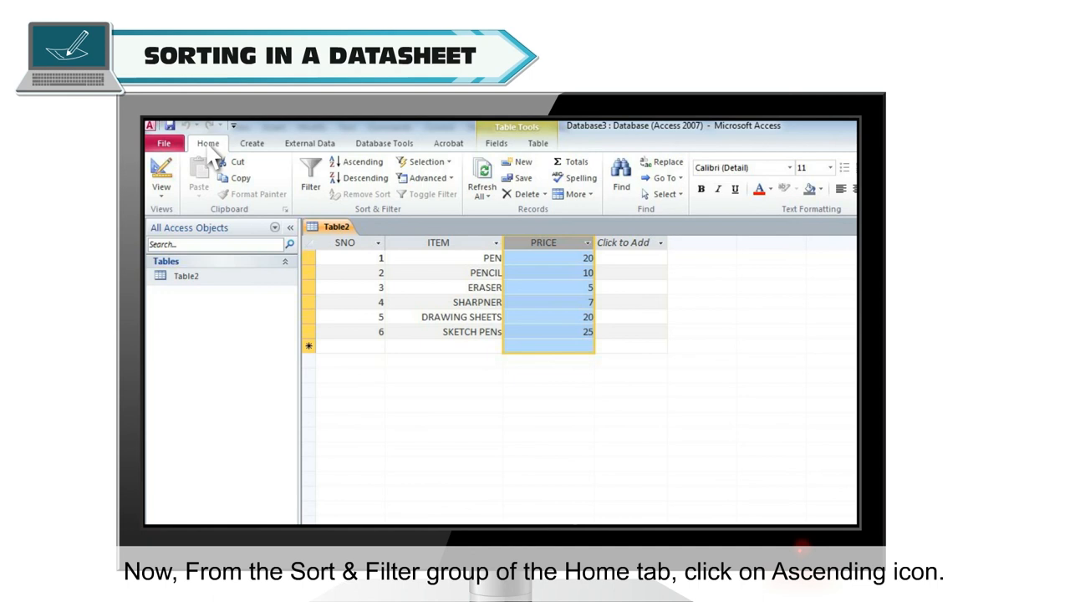
click(354, 160)
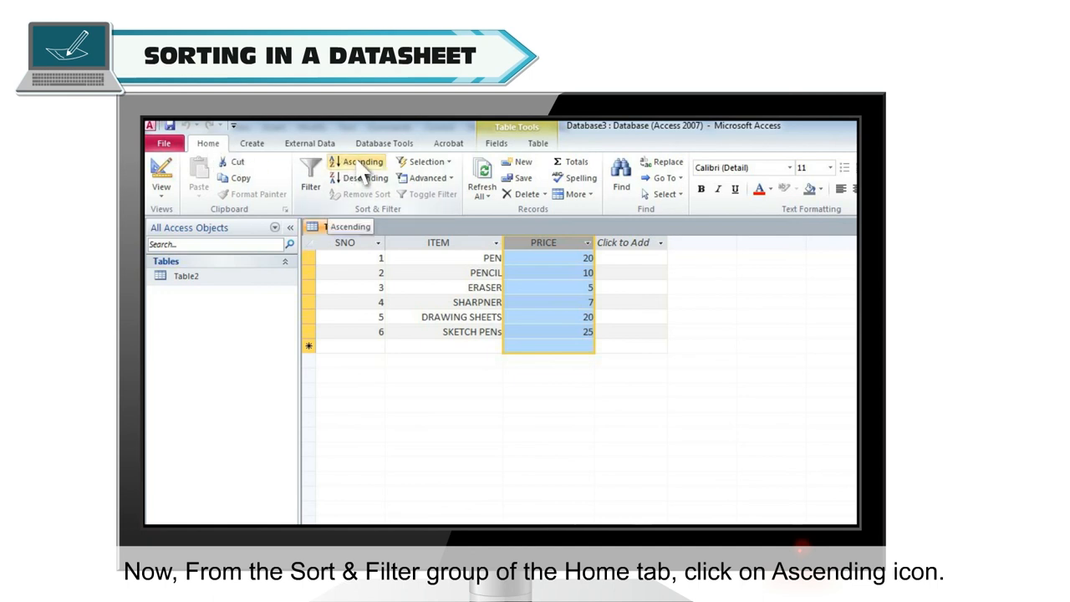
click(354, 160)
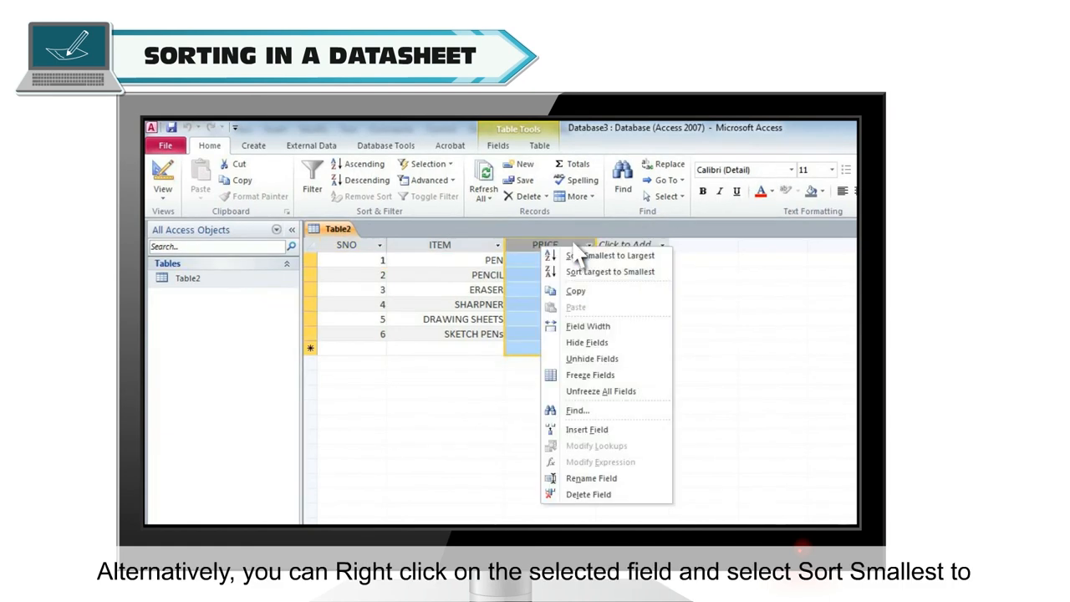
mouse_move(665, 263)
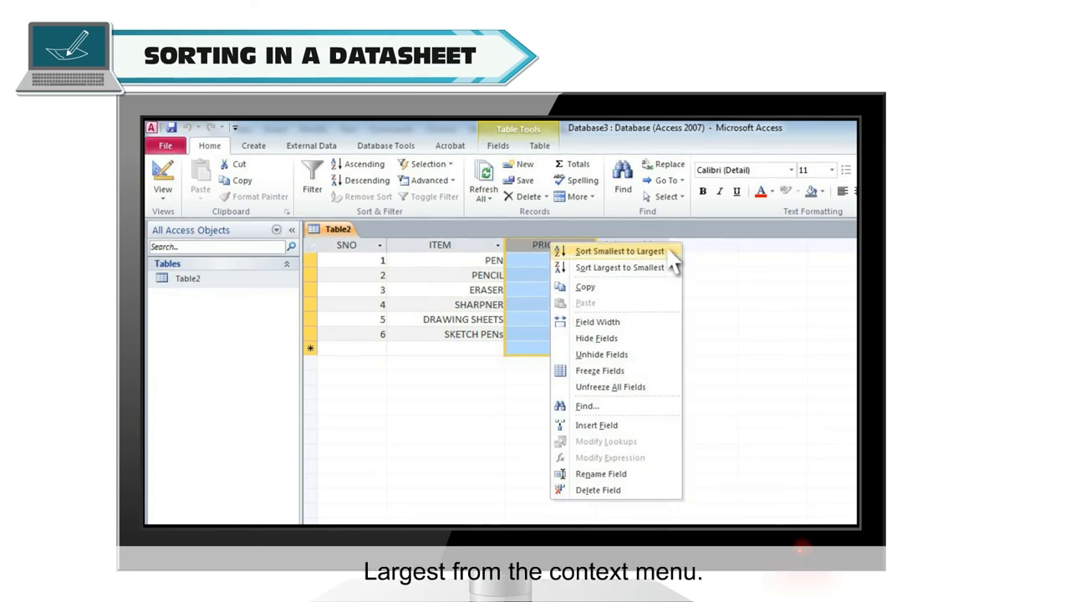
Sort PRICE smallest to largest, then largest to smallest, then remove the sort to restore SNO order.
click(605, 251)
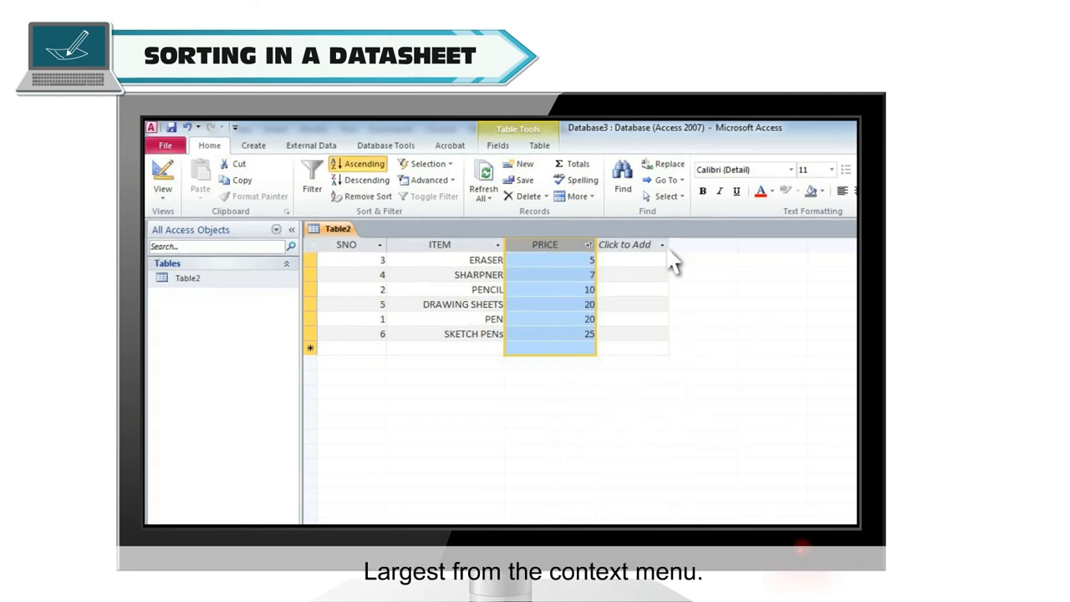
right_click(545, 244)
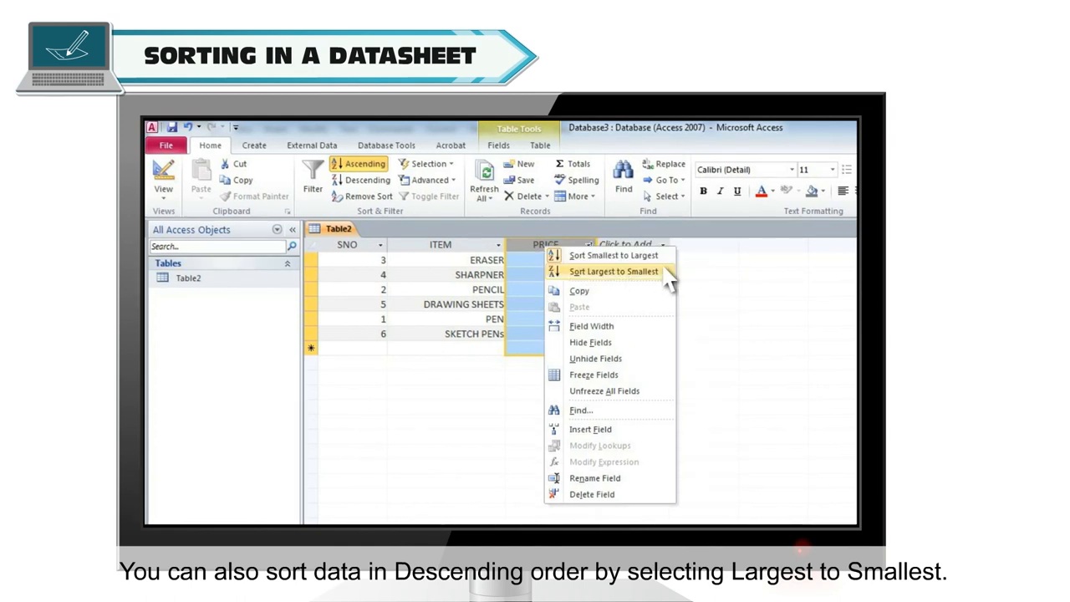
click(614, 271)
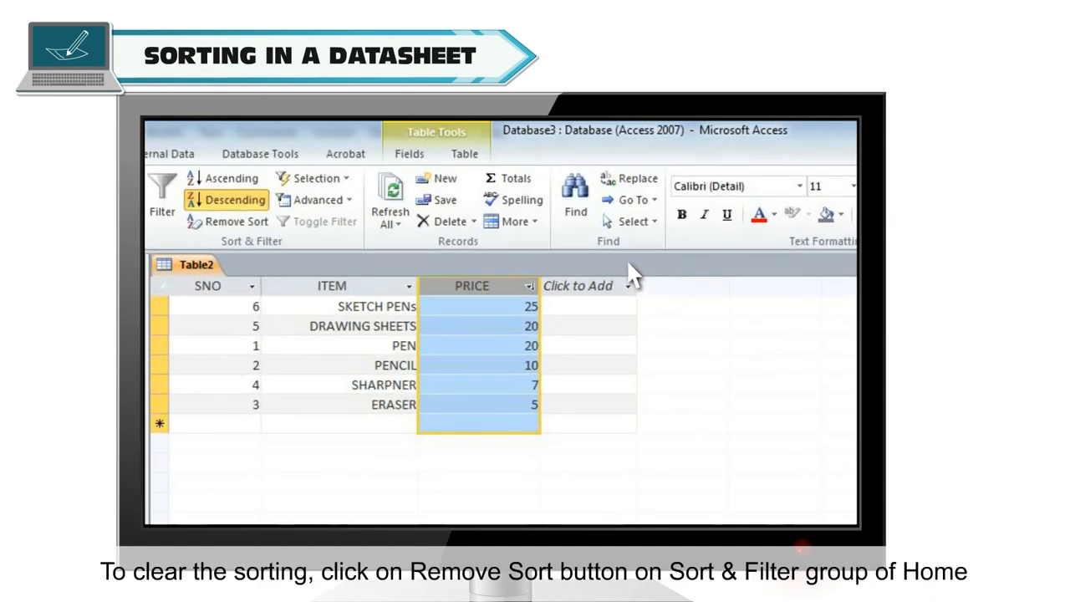
mouse_move(234, 221)
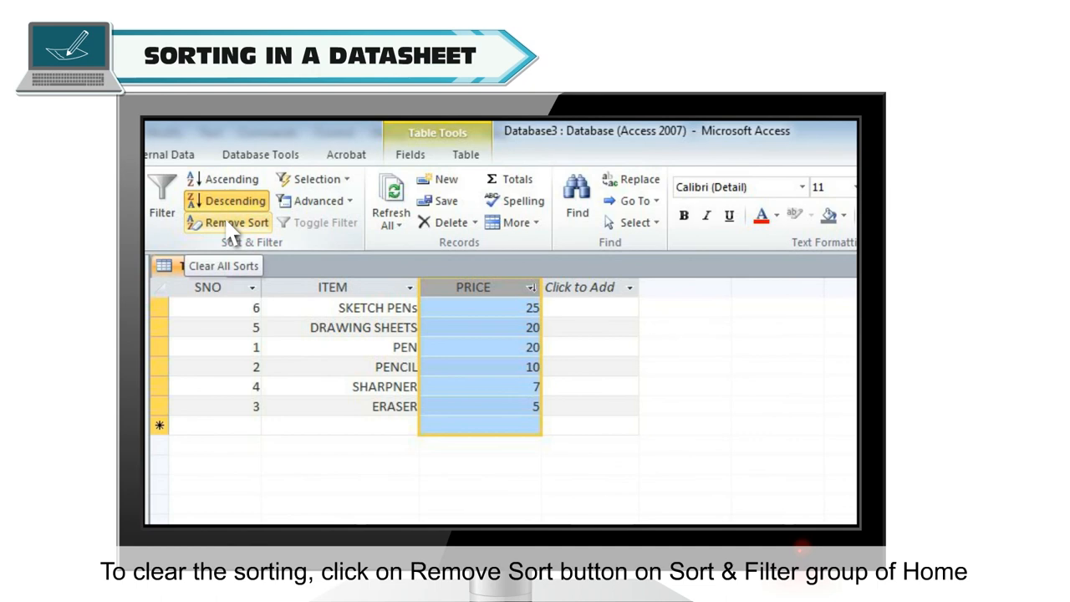
click(236, 222)
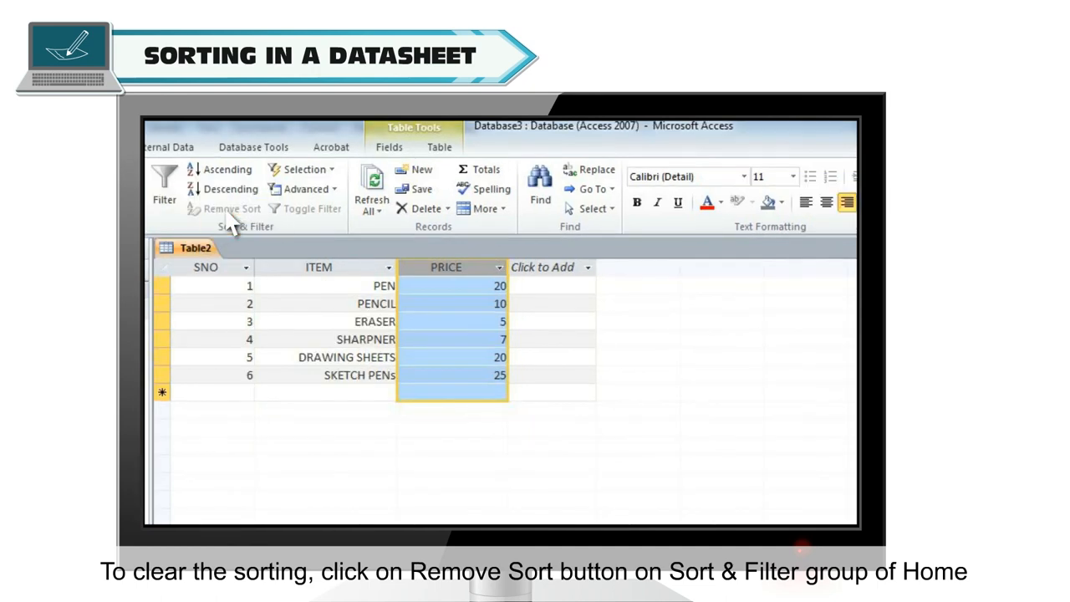